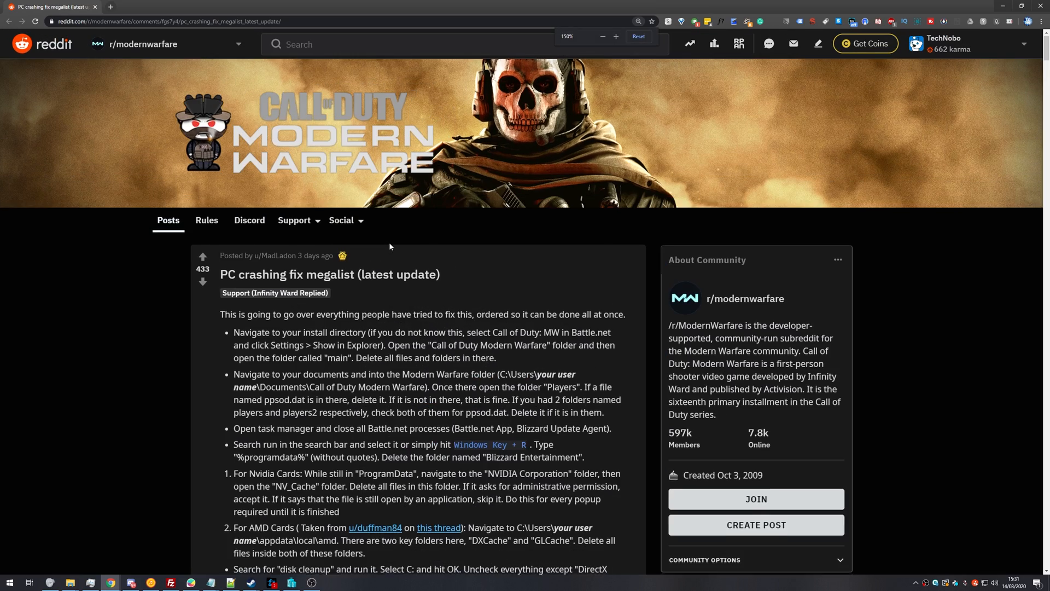
Scroll back and forth through the Reddit PC crashing fix megalist post.
scroll(down, 3)
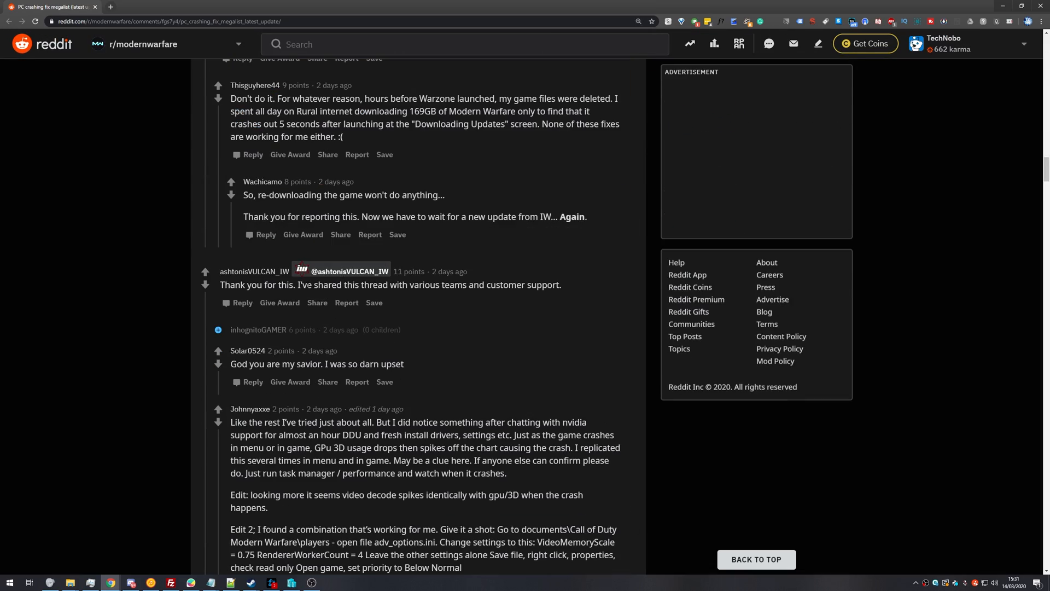
drag(221, 284, 313, 285)
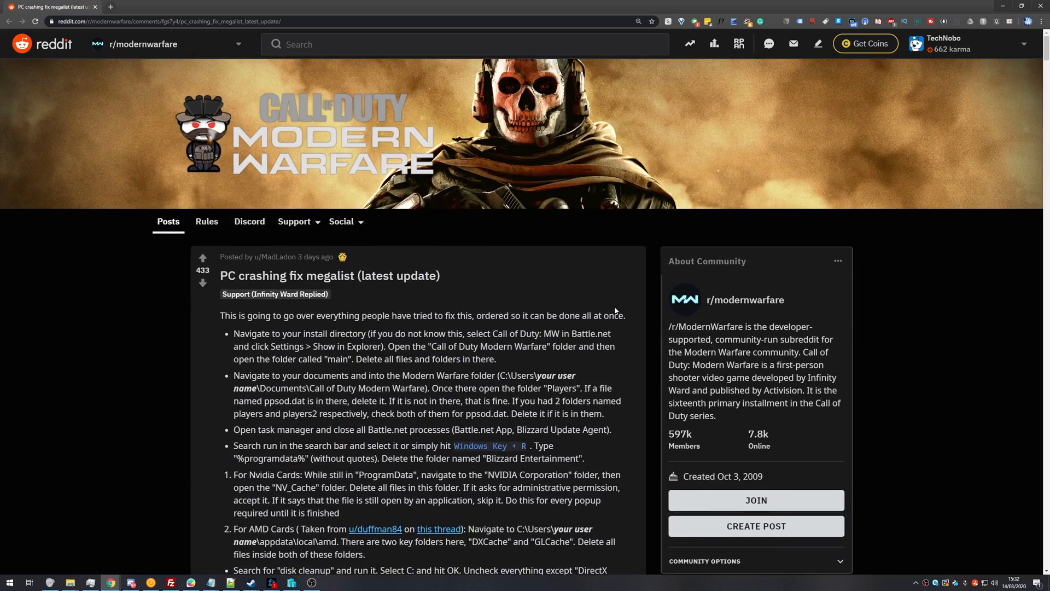
scroll(down, 3)
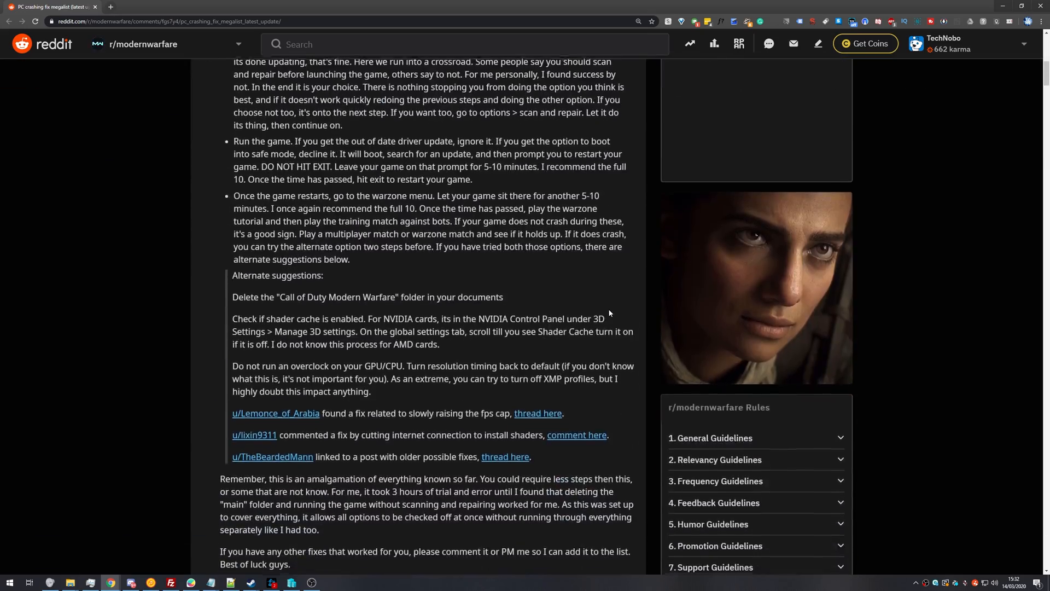
scroll(down, 3)
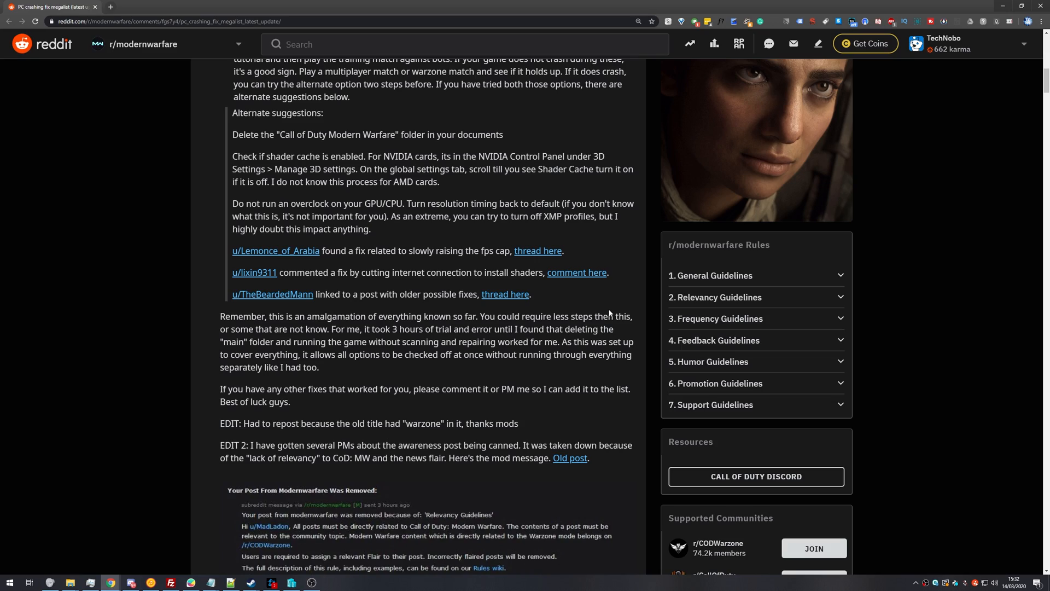
scroll(up, 3)
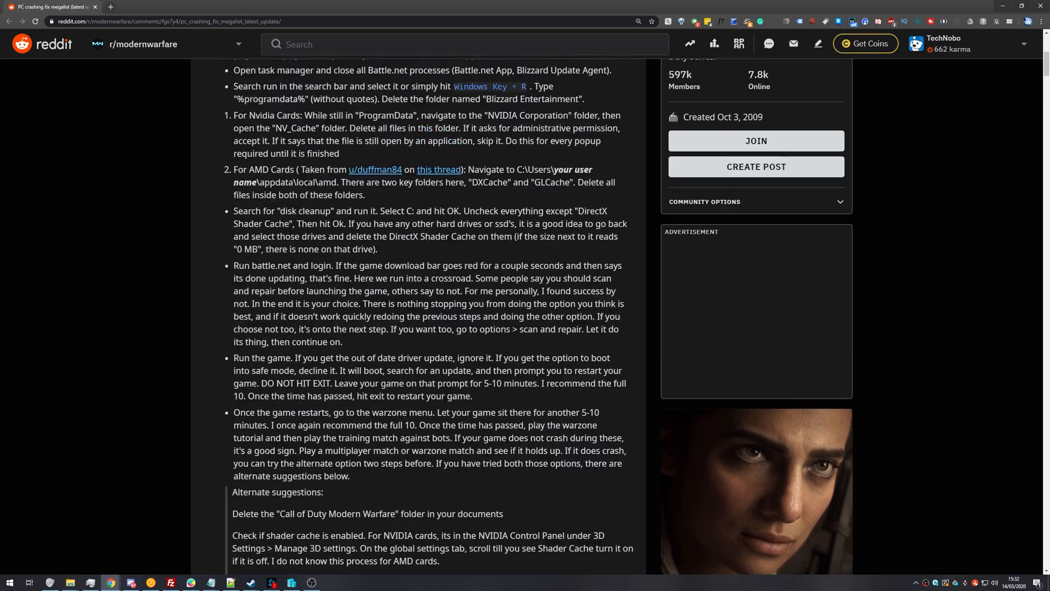
scroll(up, 3)
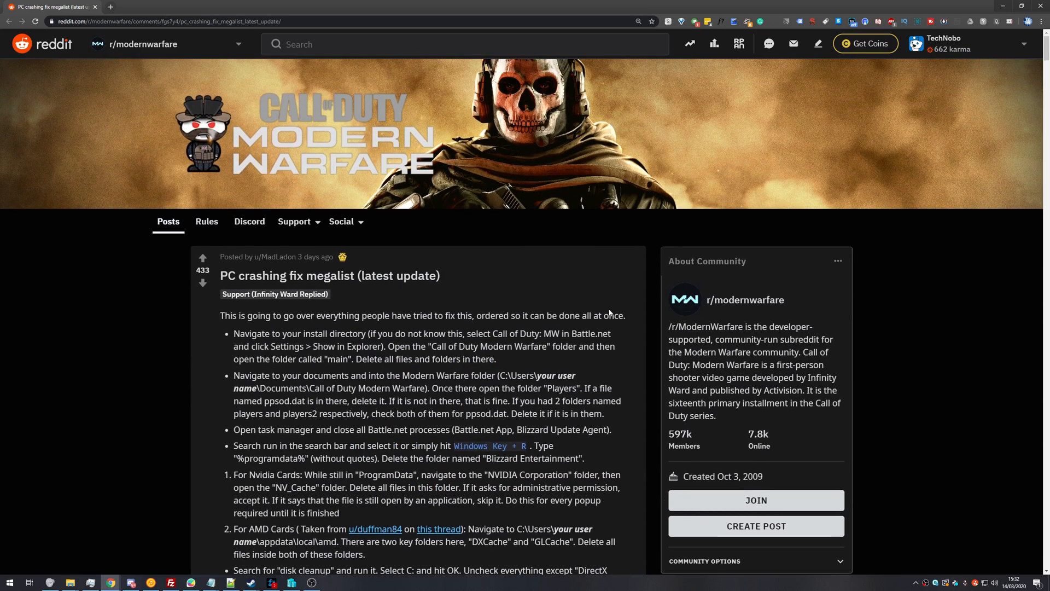
scroll(down, 3)
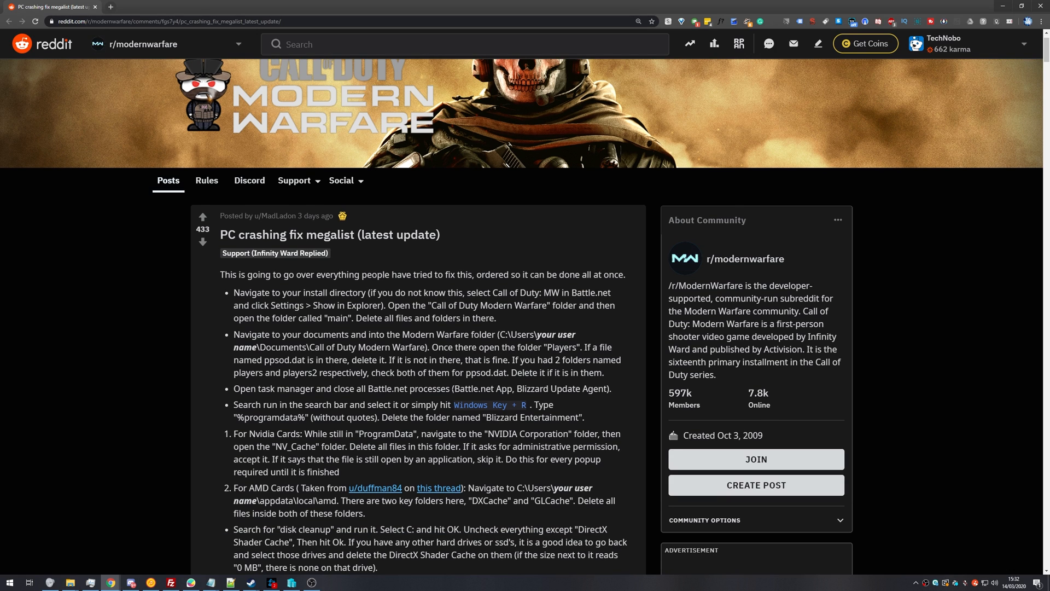
scroll(down, 3)
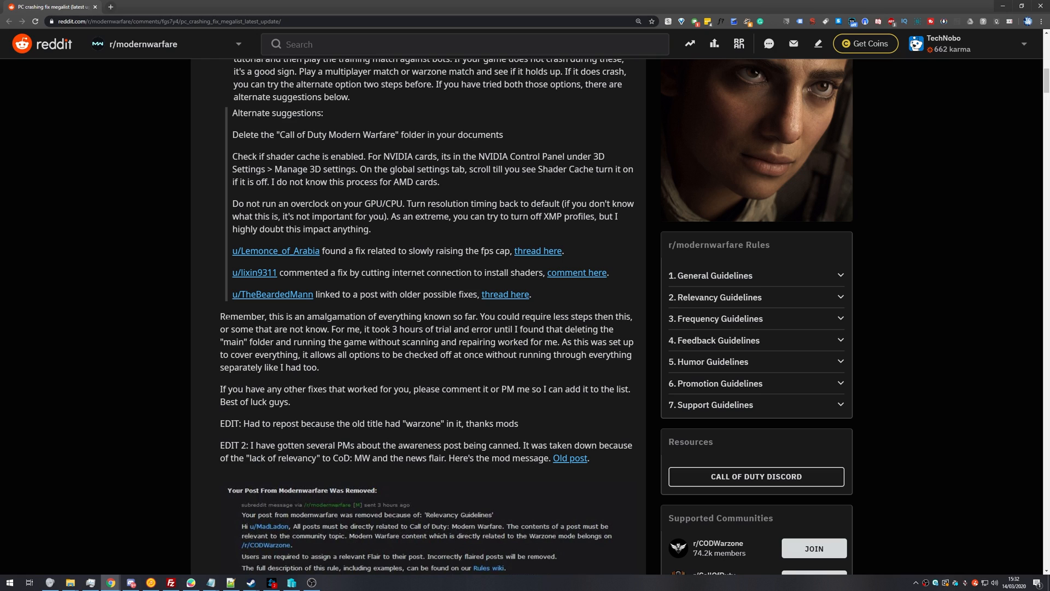
Highlight the first step about deleting the game's "main" folder.
drag(220, 316, 328, 329)
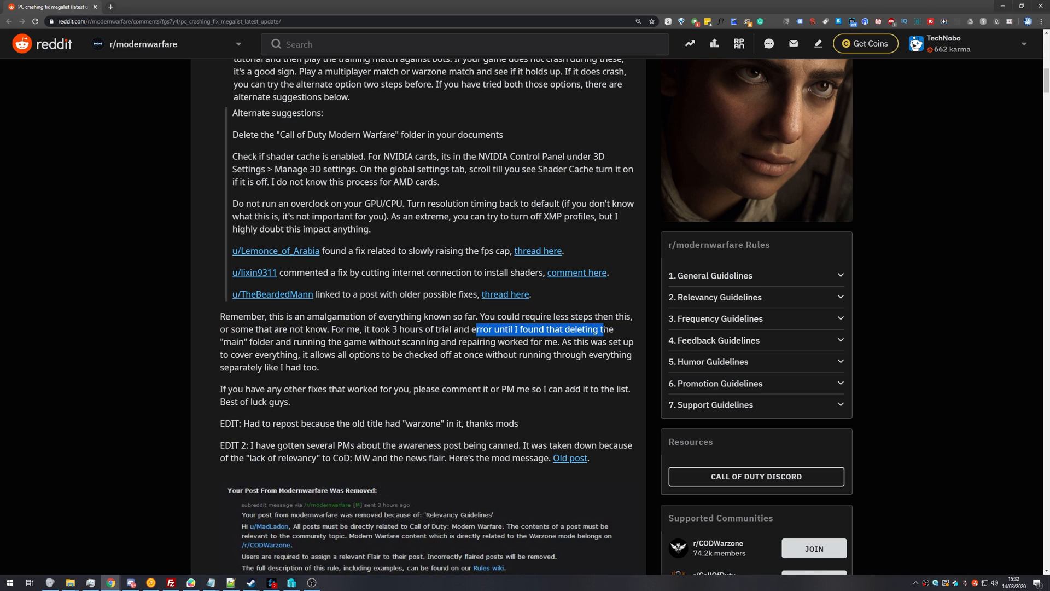
drag(600, 329, 249, 342)
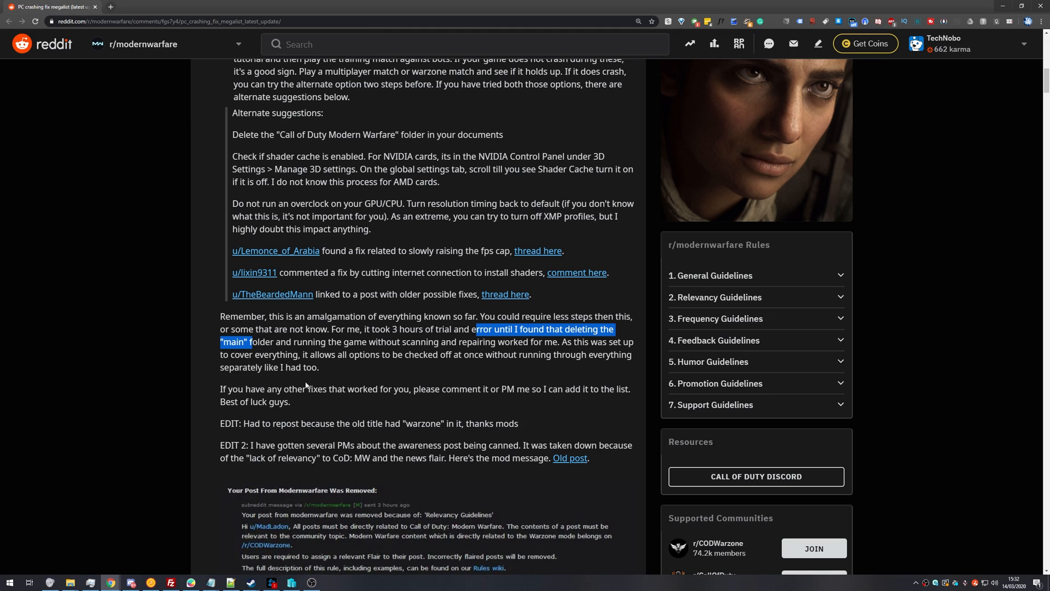
click(314, 390)
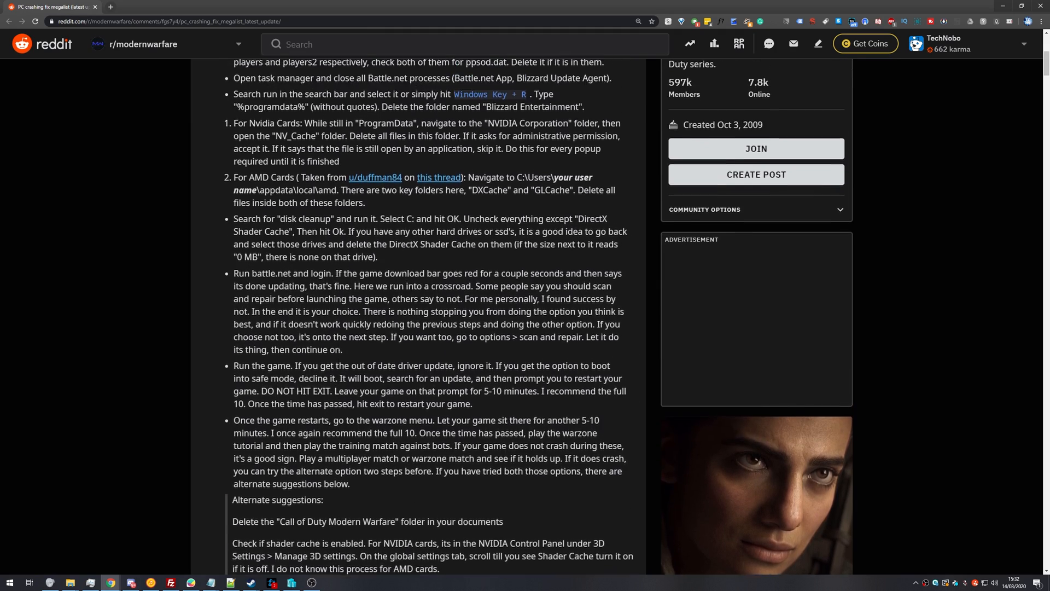
scroll(up, 3)
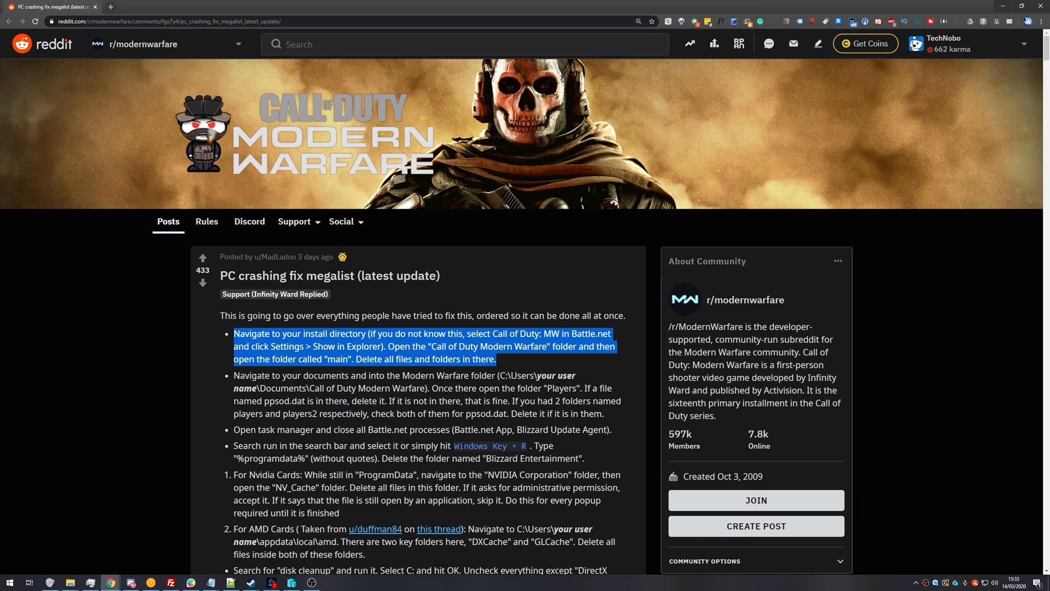
mouse_move(531, 255)
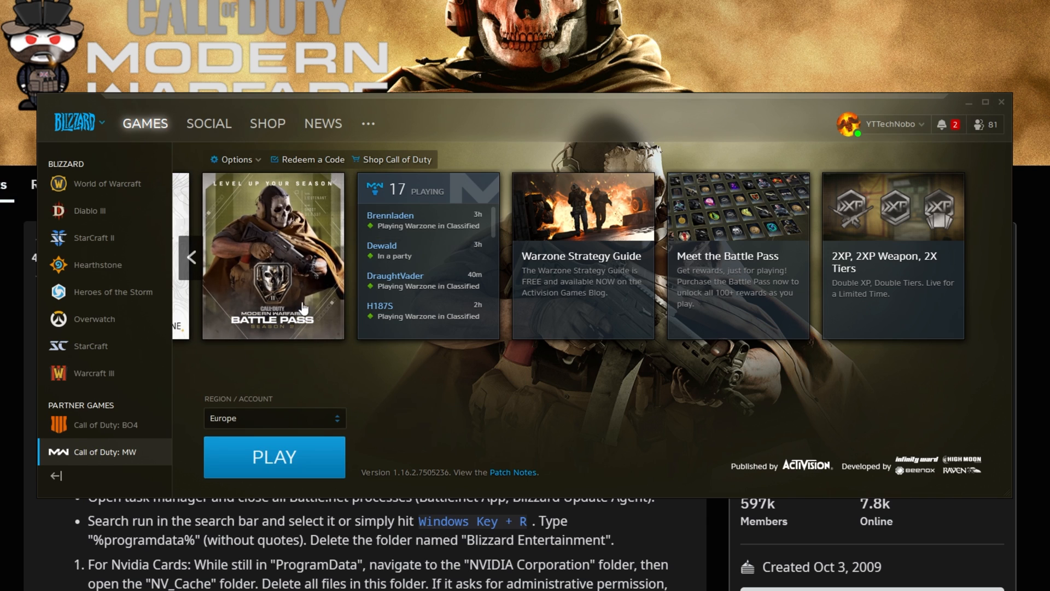
Open the Modern Warfare install's "main" folder and select all 85 files.
click(234, 159)
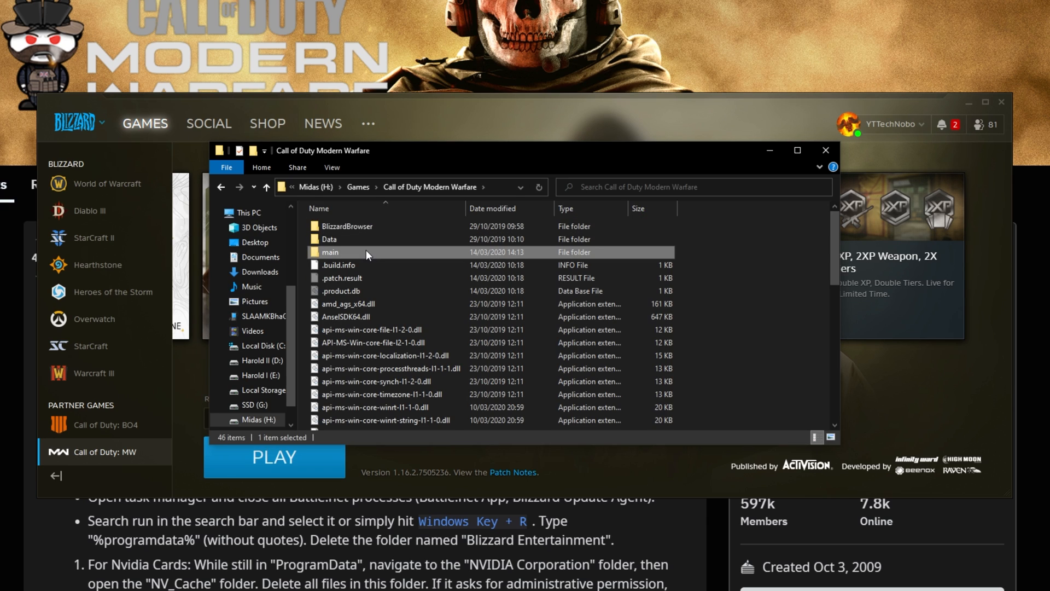
double_click(335, 253)
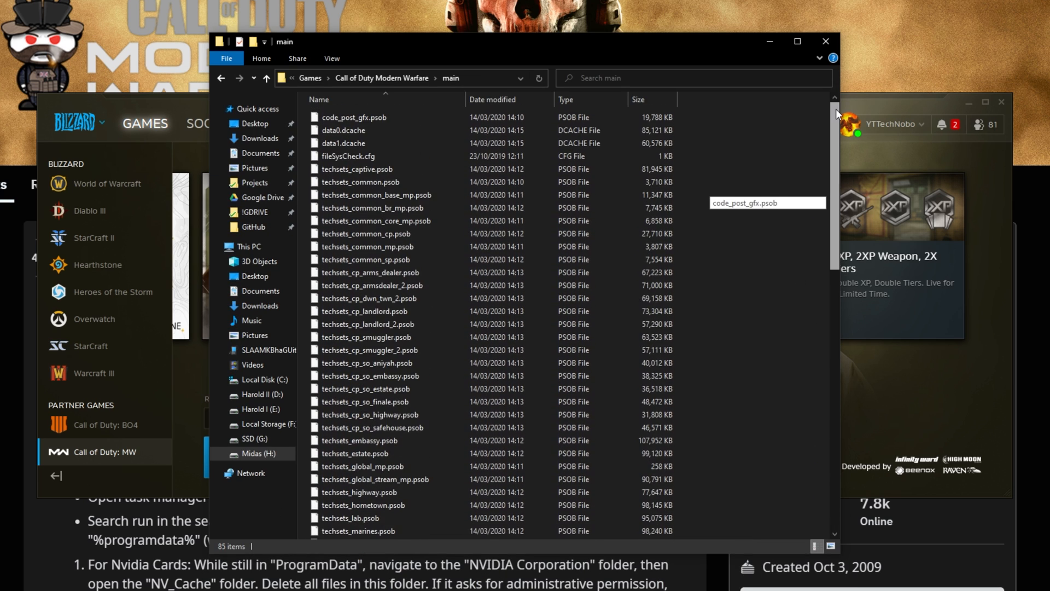
mouse_move(807, 250)
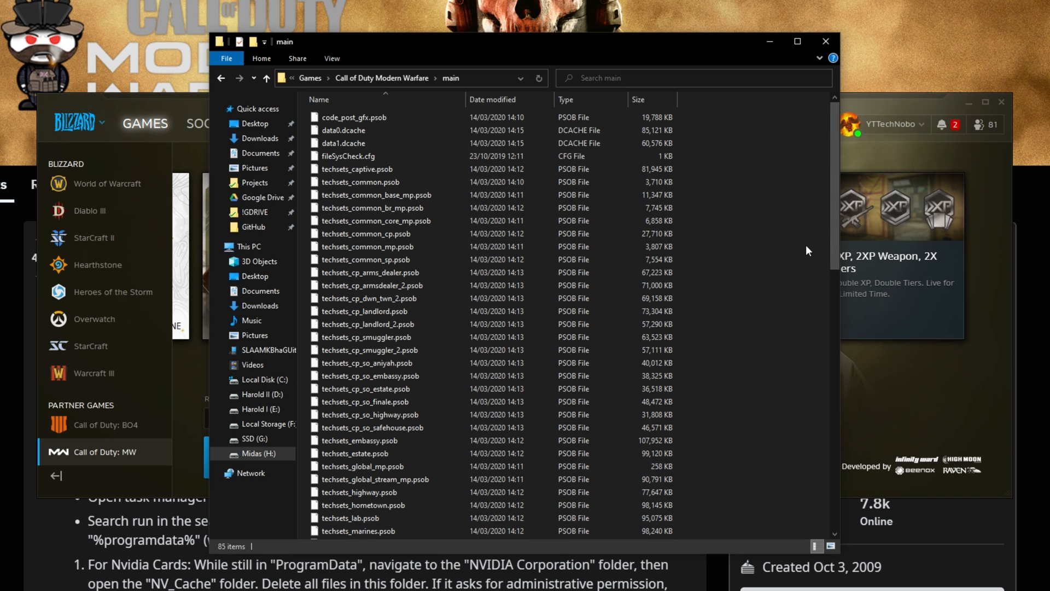
key(ctrl+a)
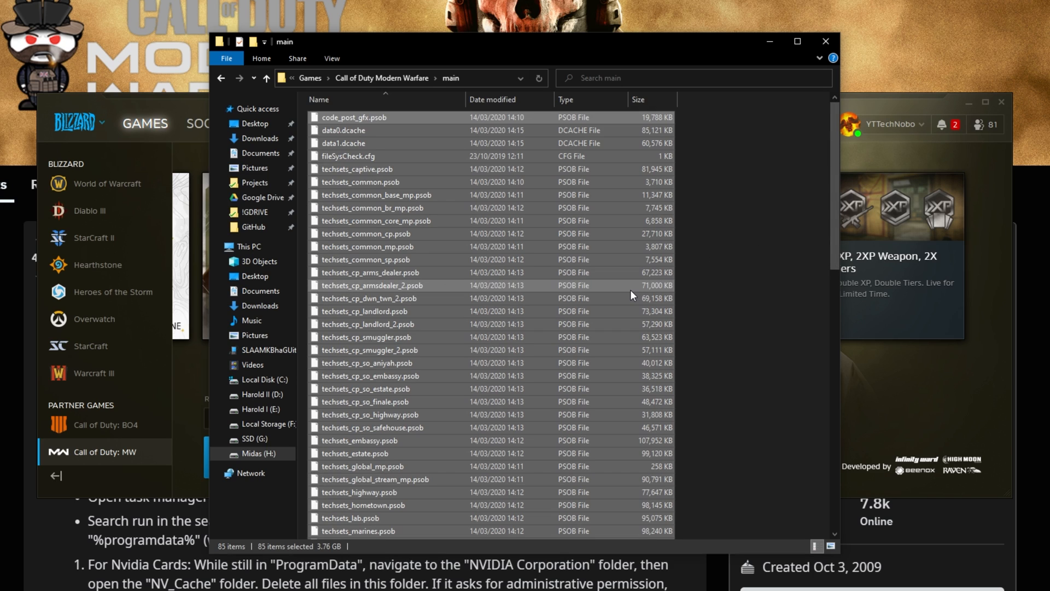
mouse_move(661, 415)
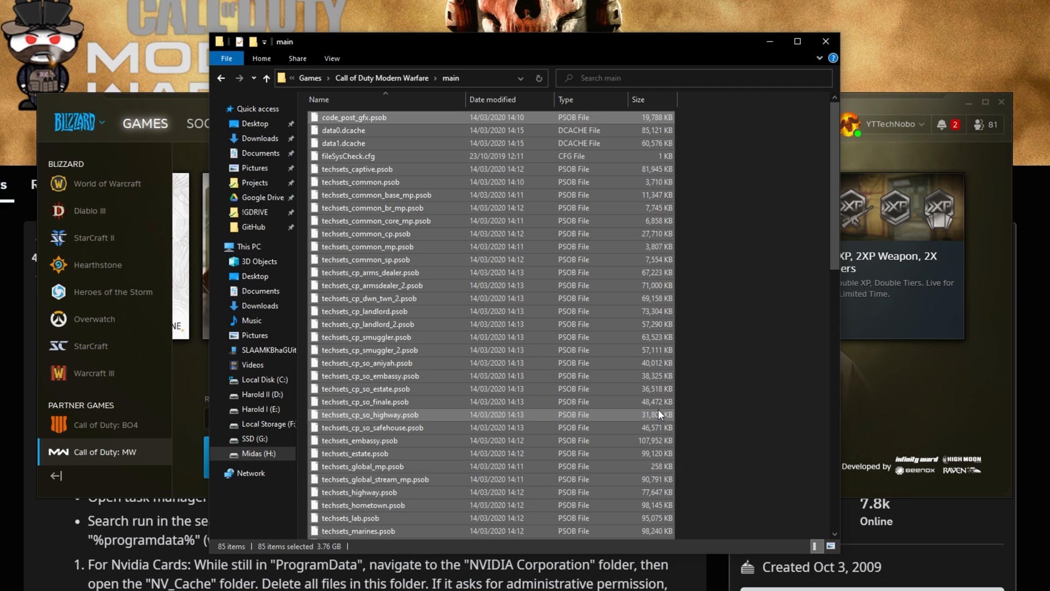
mouse_move(583, 272)
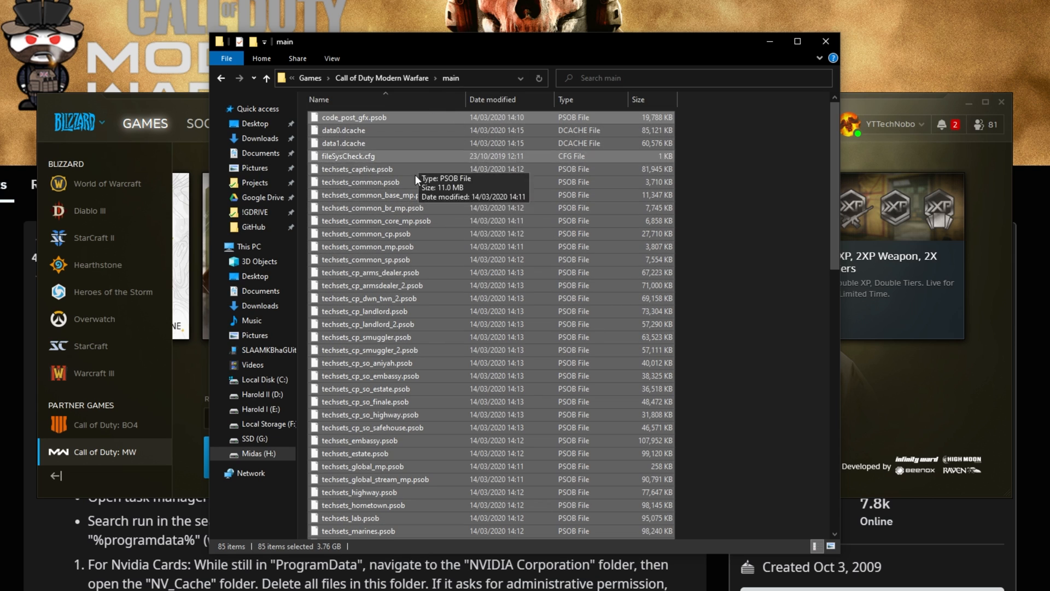
mouse_move(251, 41)
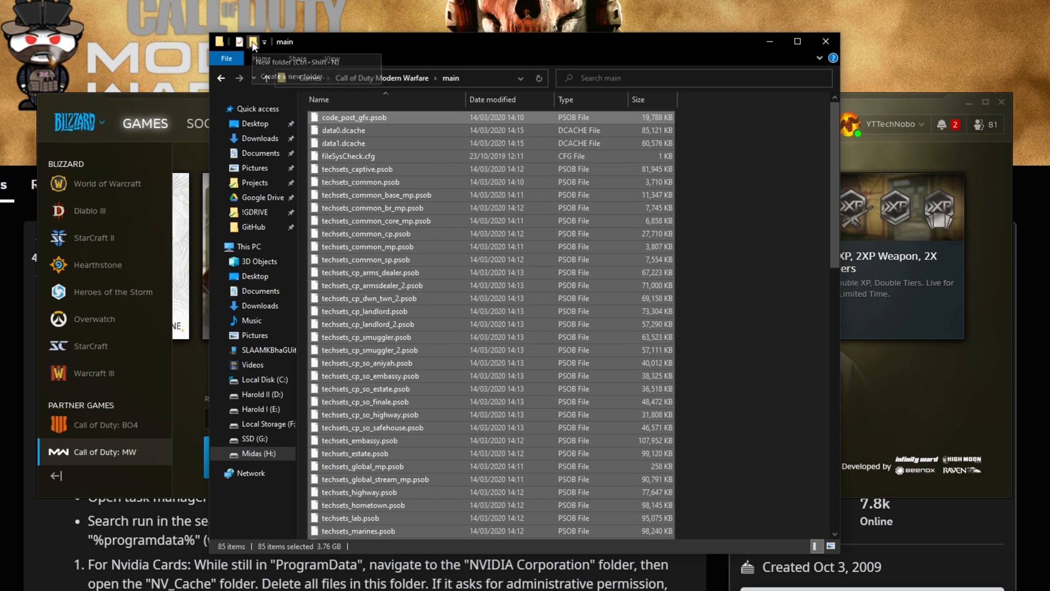
Create a "temp" folder, delete the other 85 files, then go up to the game folder.
click(253, 41)
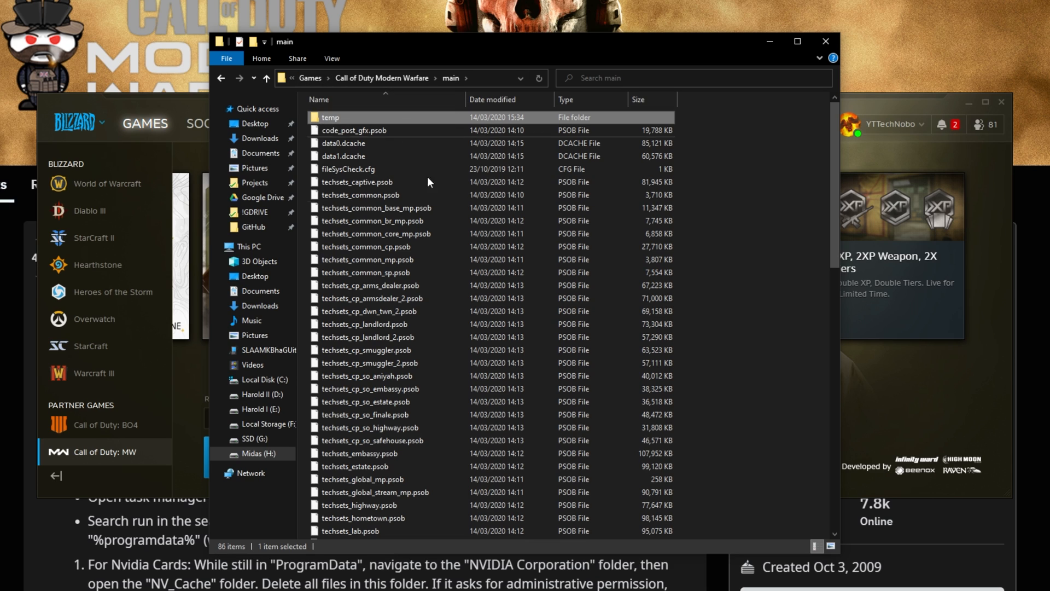
key(ctrl+a)
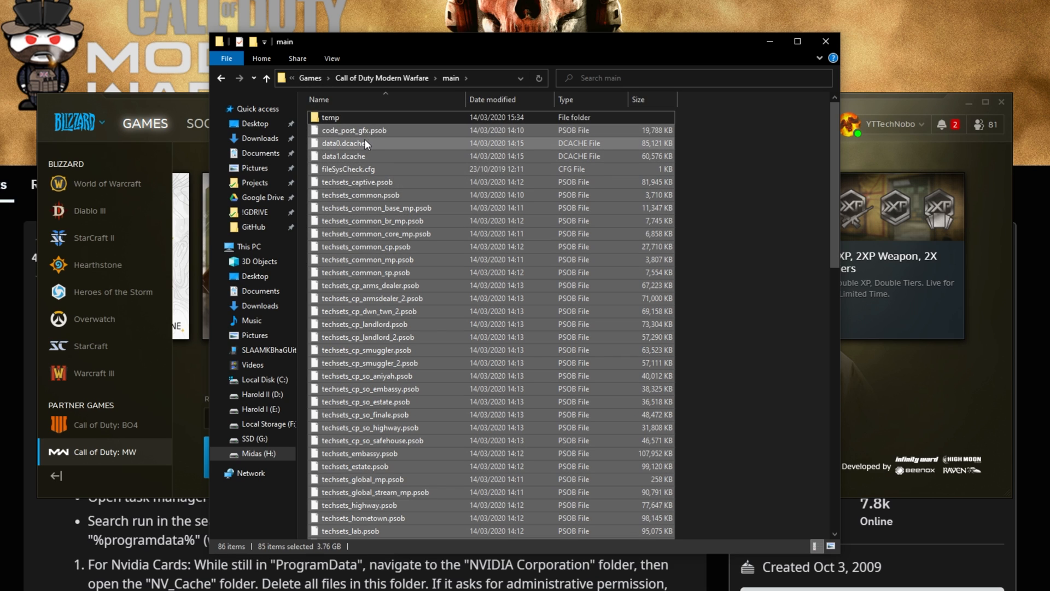
mouse_move(358, 159)
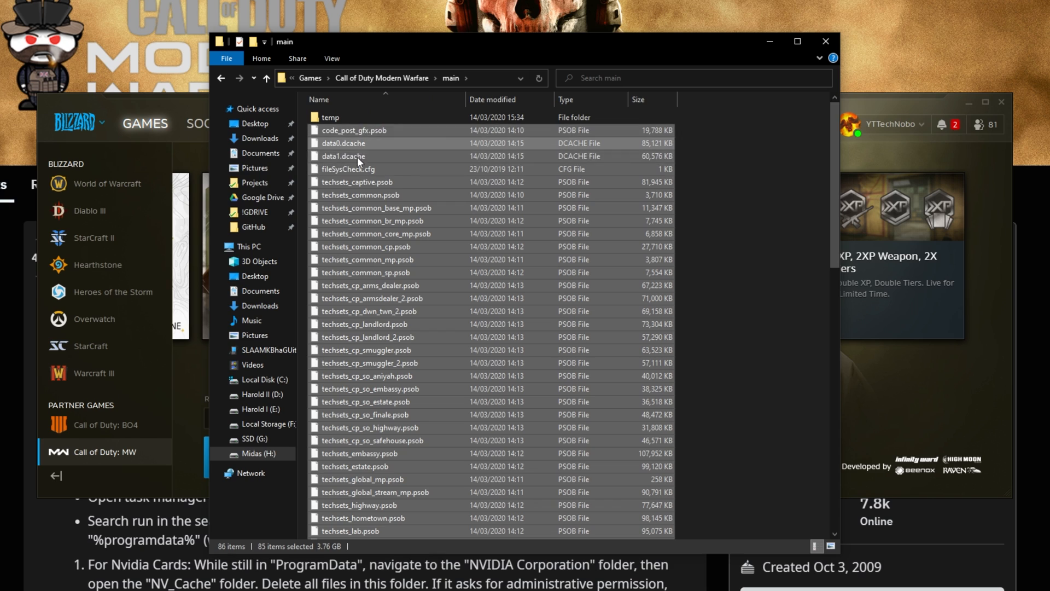
mouse_move(405, 138)
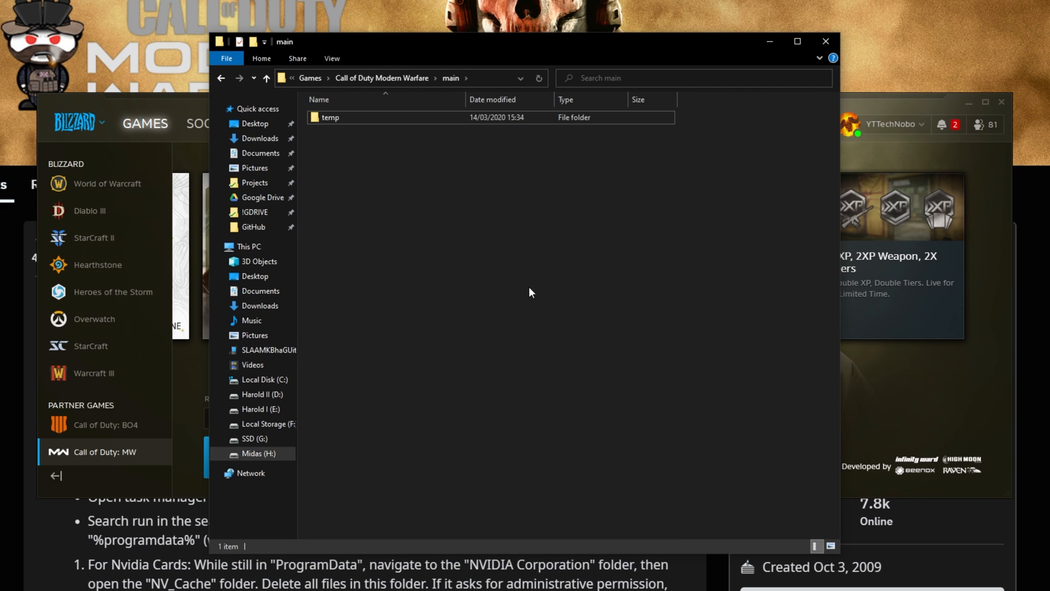
click(330, 118)
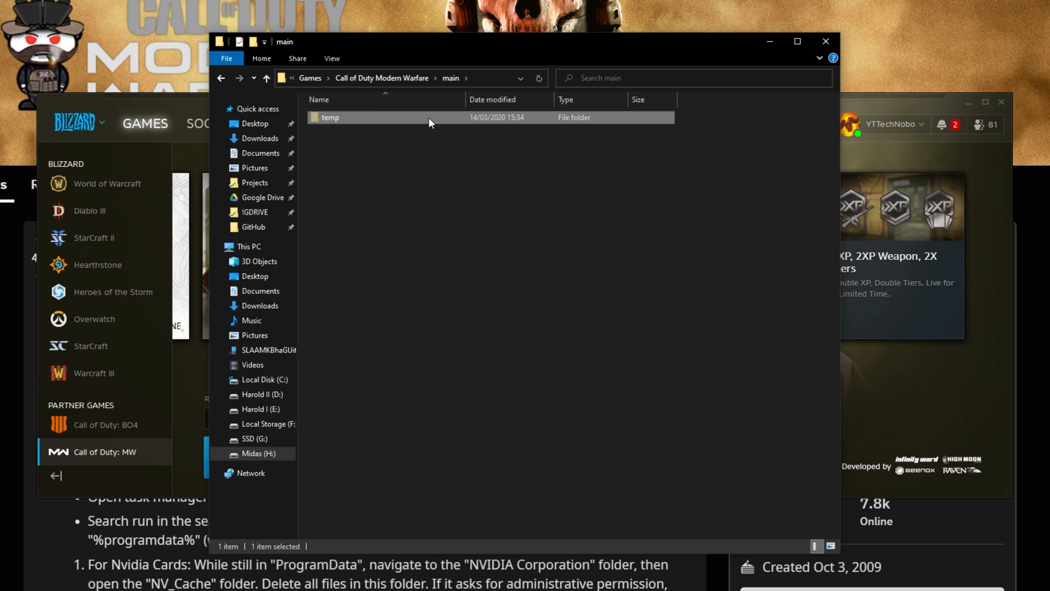
mouse_move(430, 123)
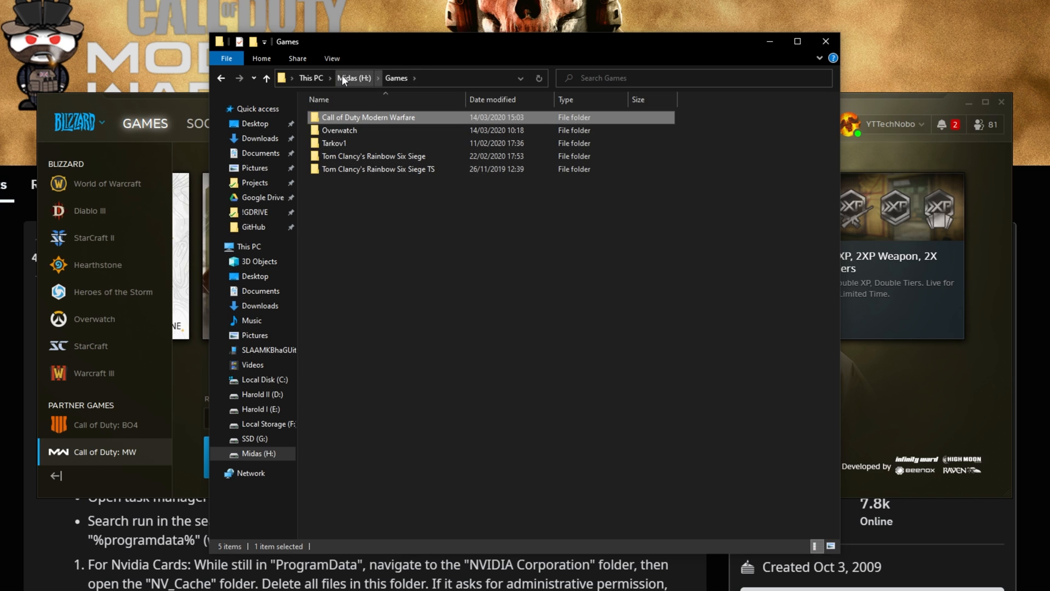
mouse_move(381, 121)
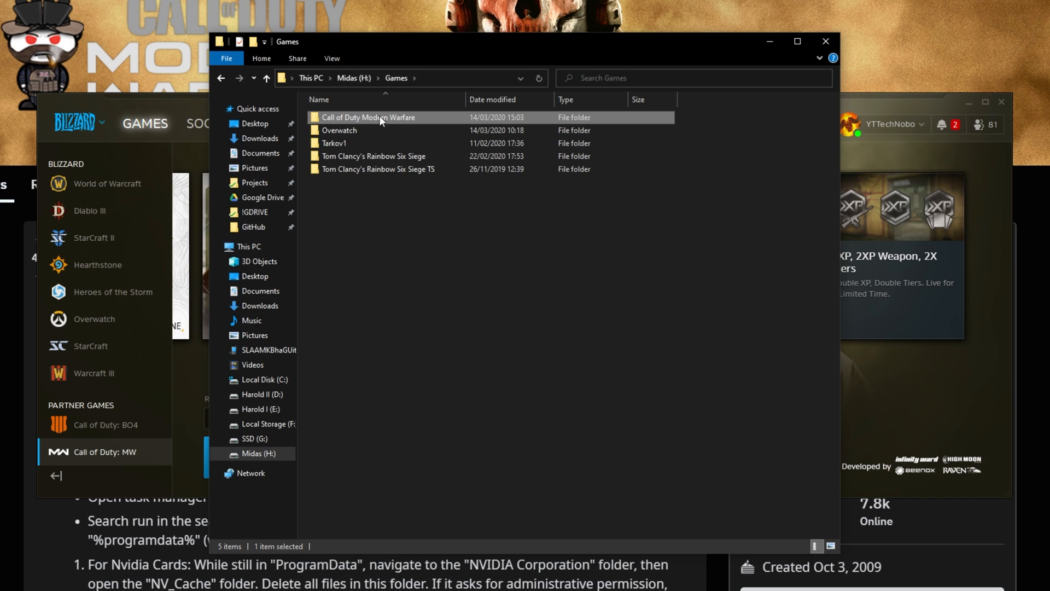
click(431, 335)
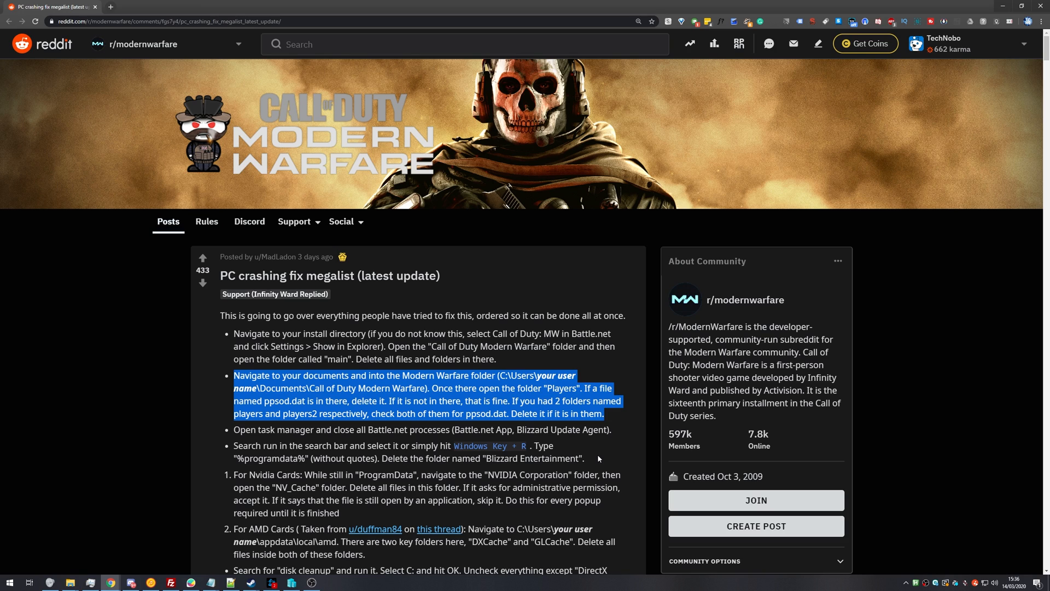
mouse_move(626, 430)
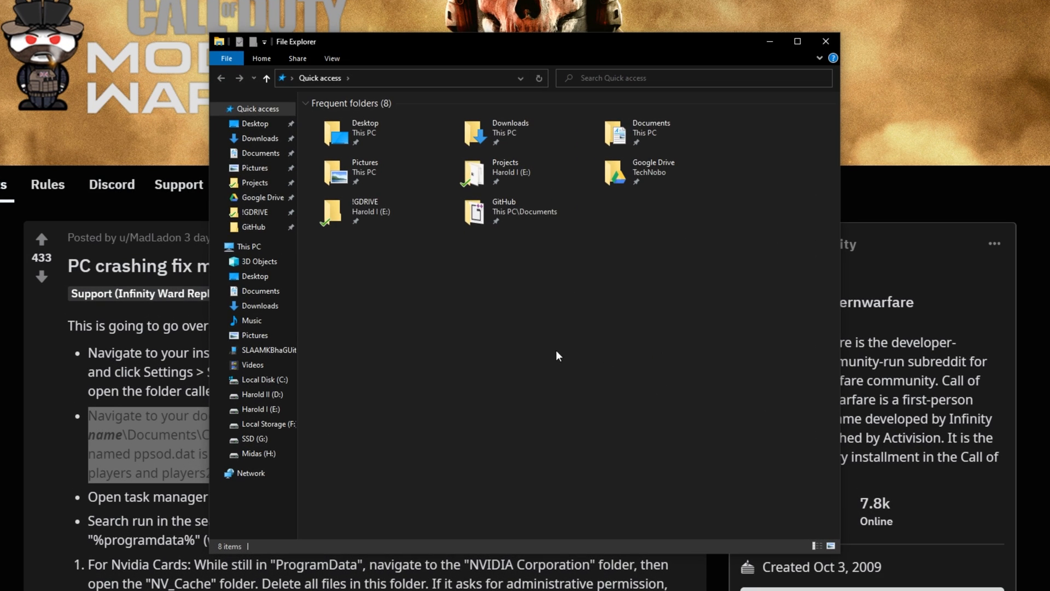
Open Documents > Call of Duty Modern Warfare > players and remove ppsod.dat.
click(260, 153)
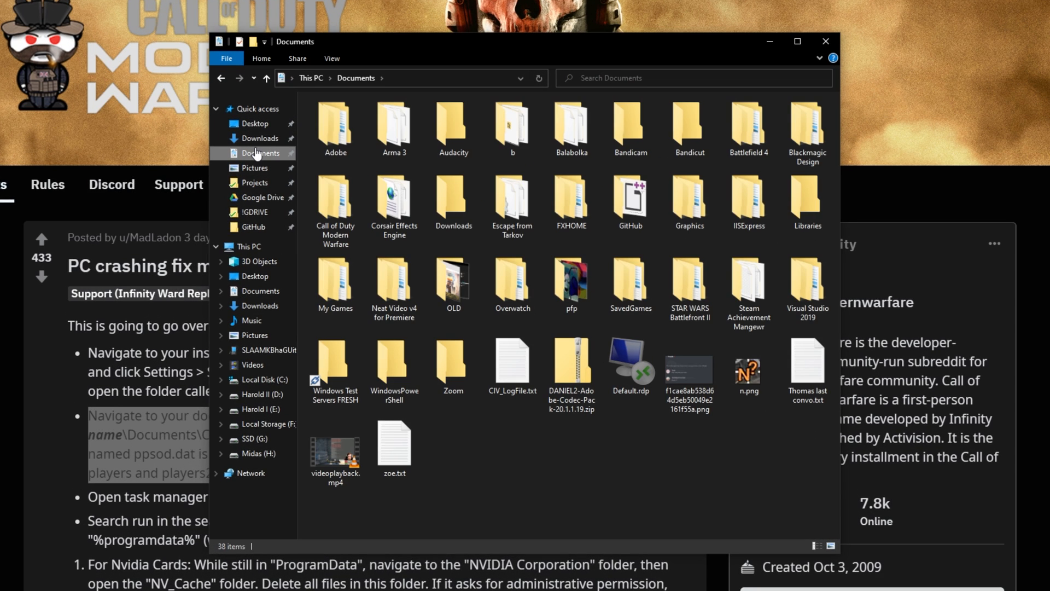
double_click(335, 198)
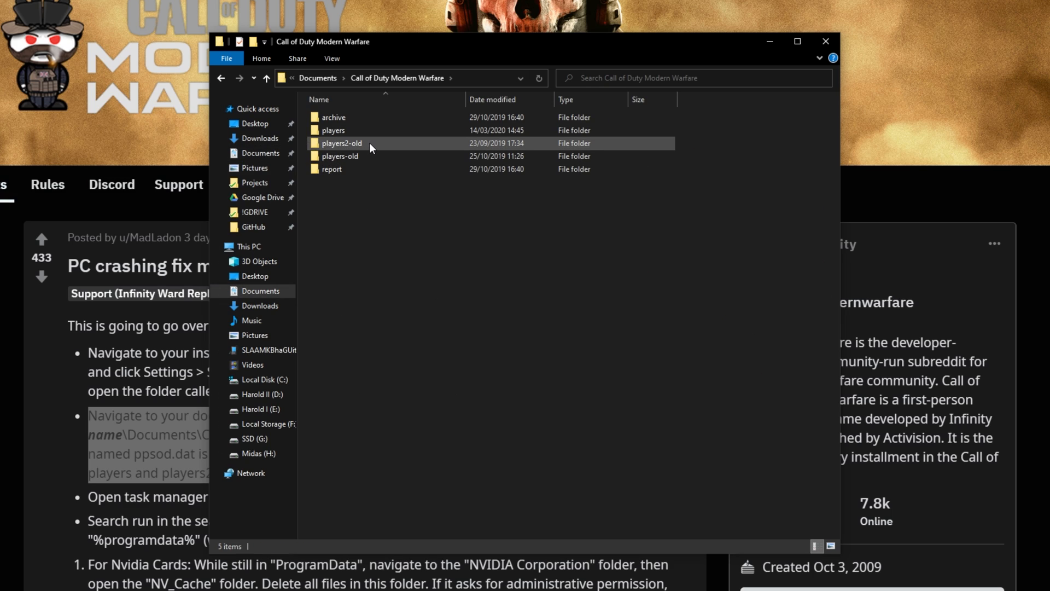
click(340, 156)
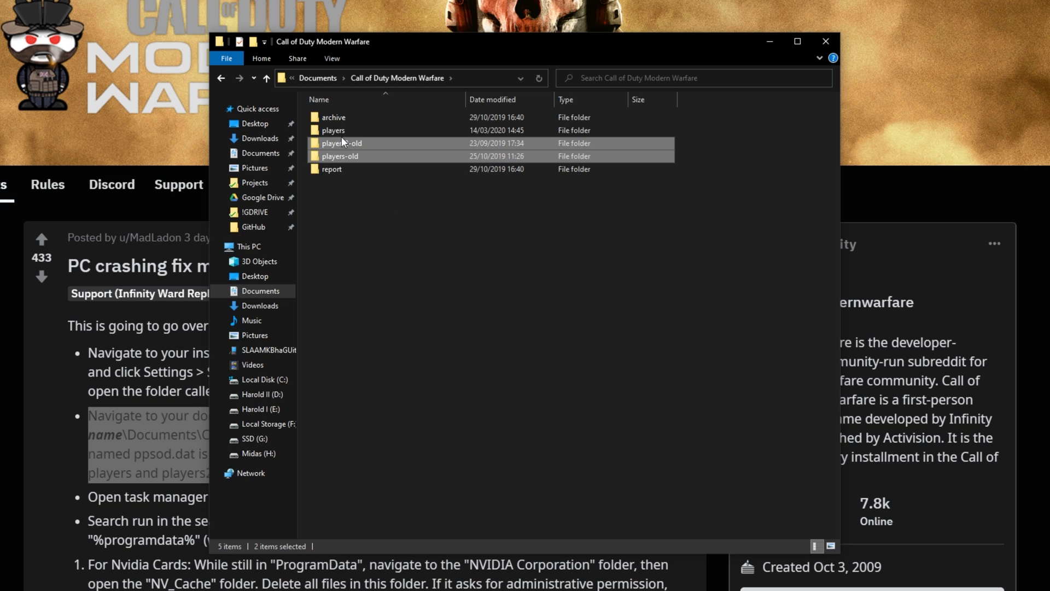
click(333, 131)
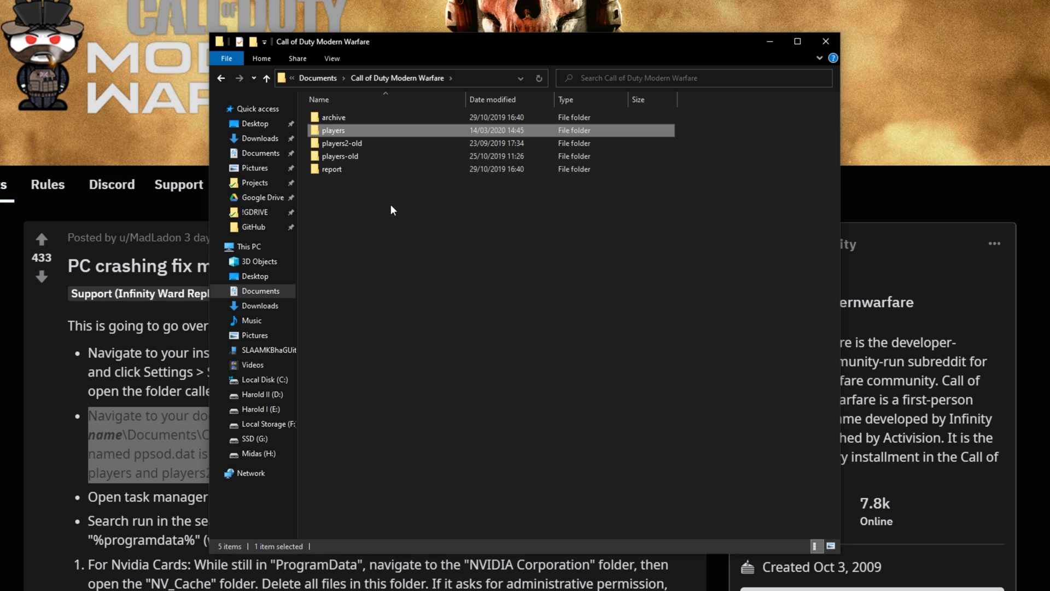
double_click(333, 130)
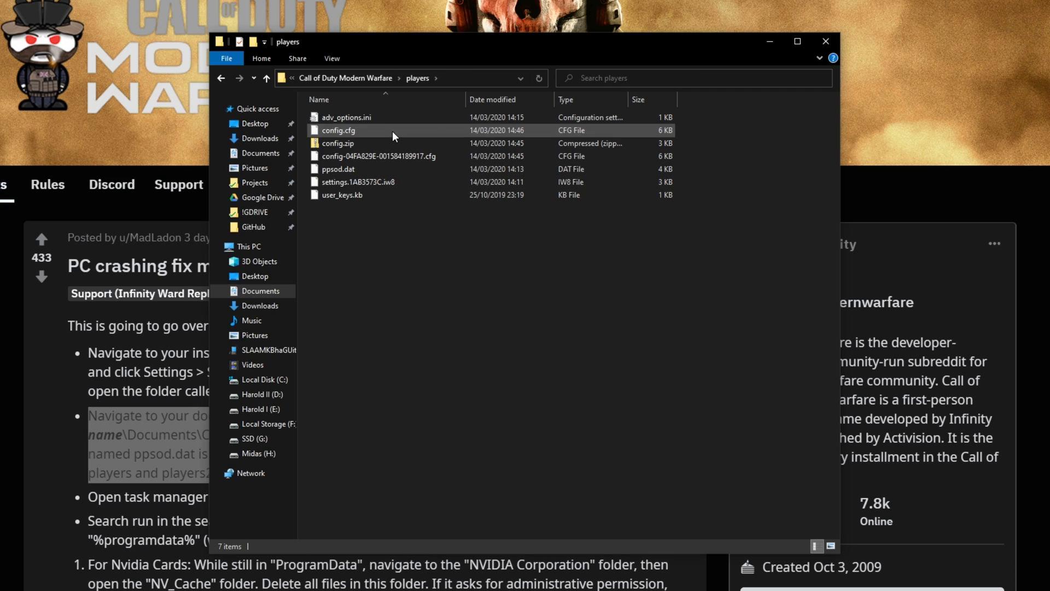
click(338, 169)
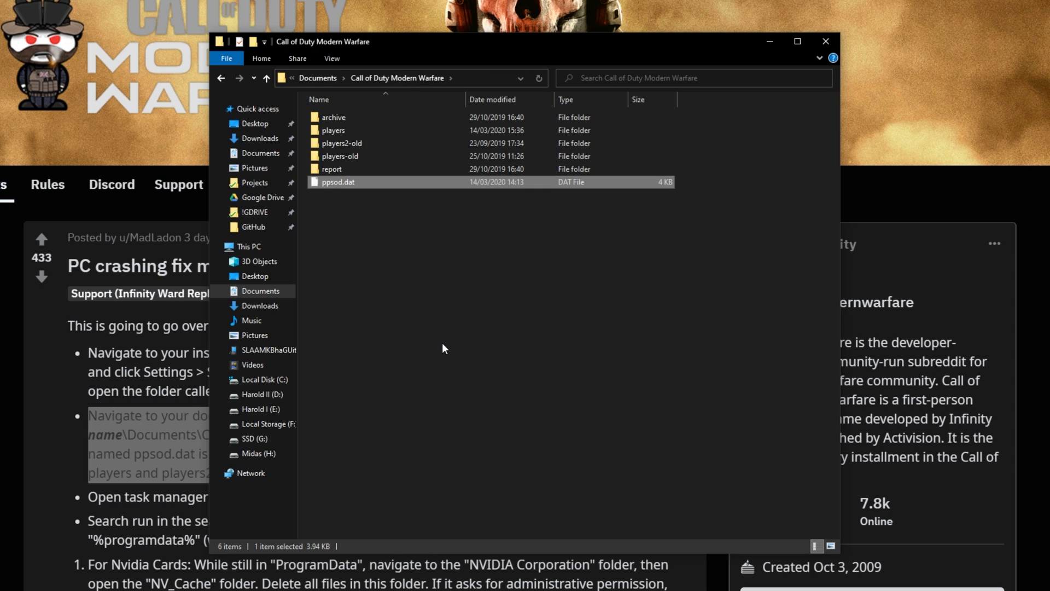
double_click(334, 131)
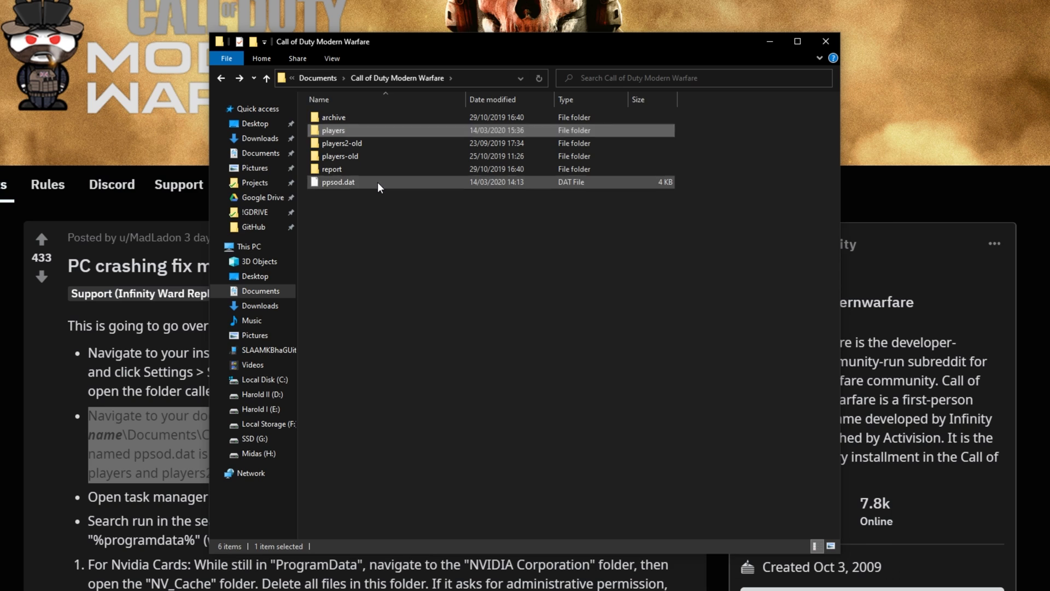
double_click(332, 131)
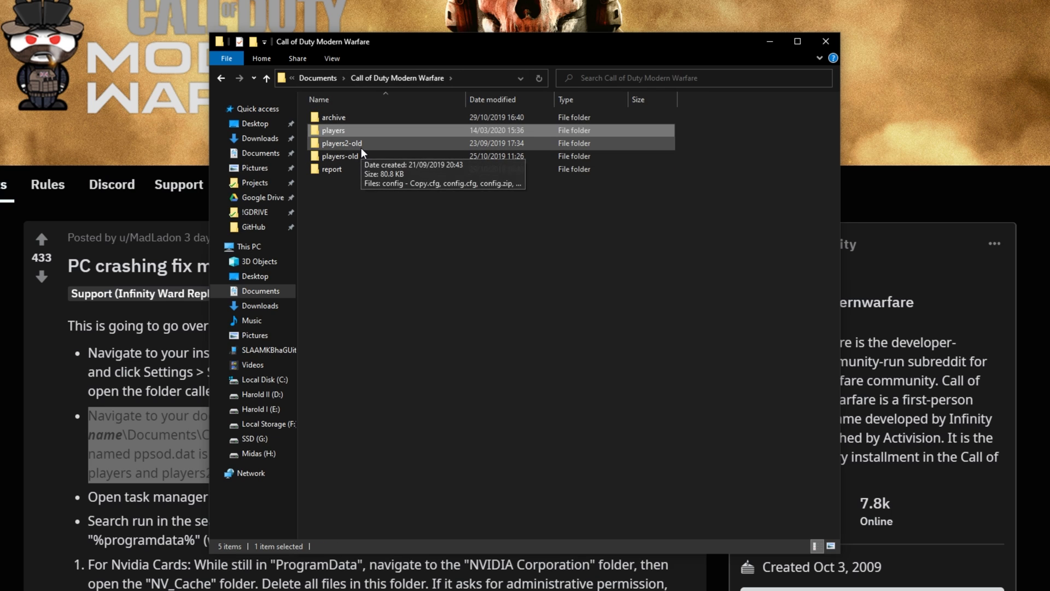
mouse_move(466, 228)
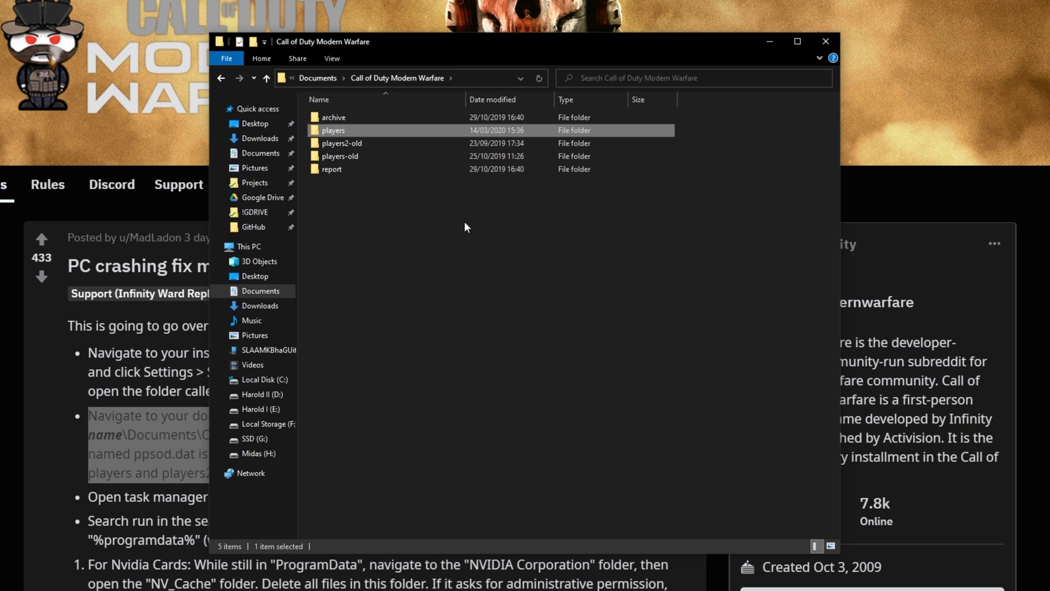
mouse_move(457, 206)
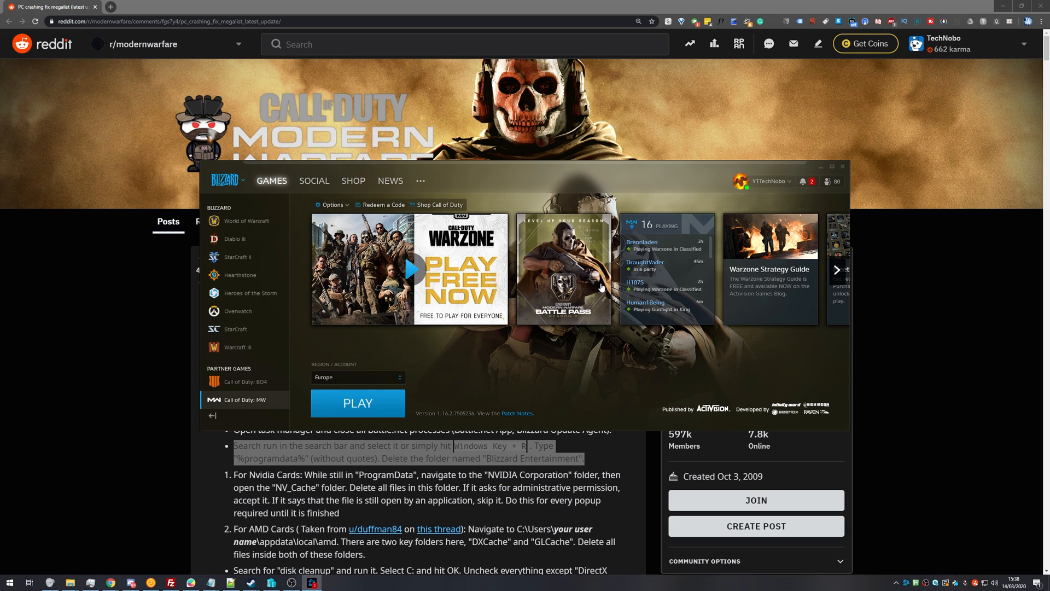
mouse_move(487, 324)
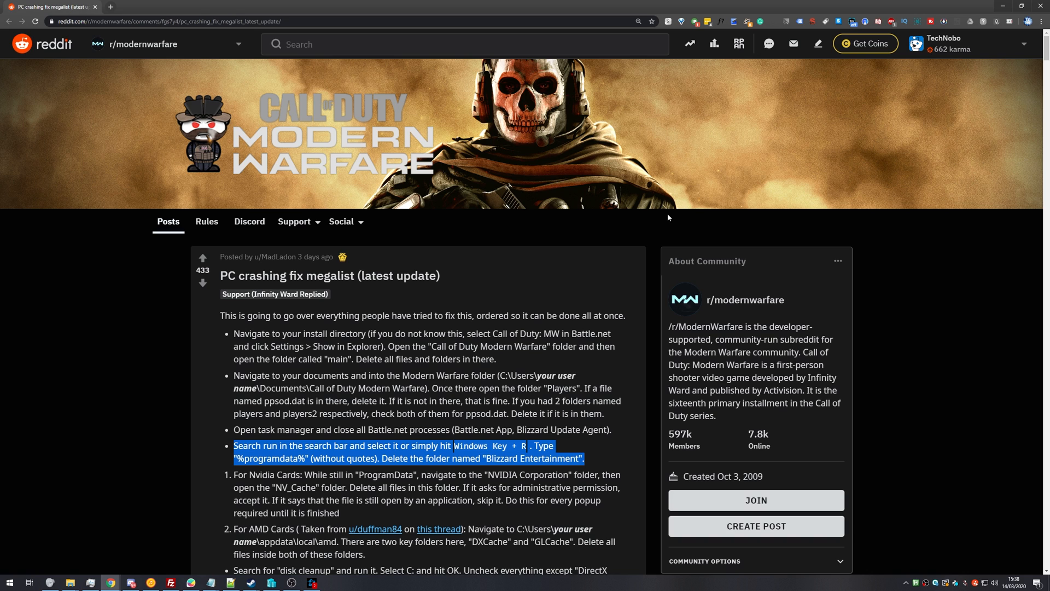
Run %programdata% and rename Blizzard Entertainment to "Blizzard Entertainment1".
key(Win+r)
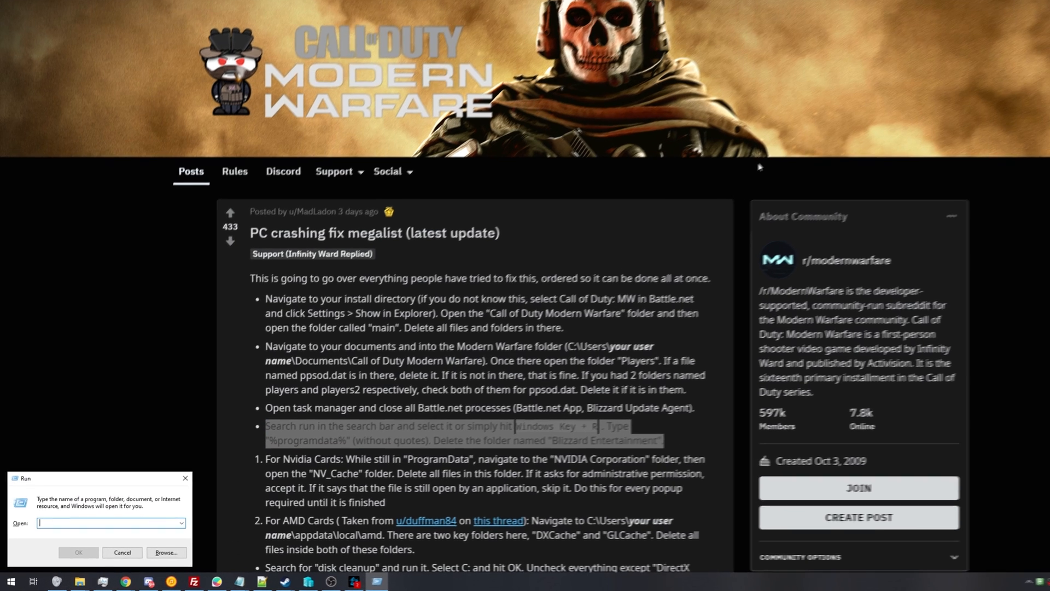
text(%progr)
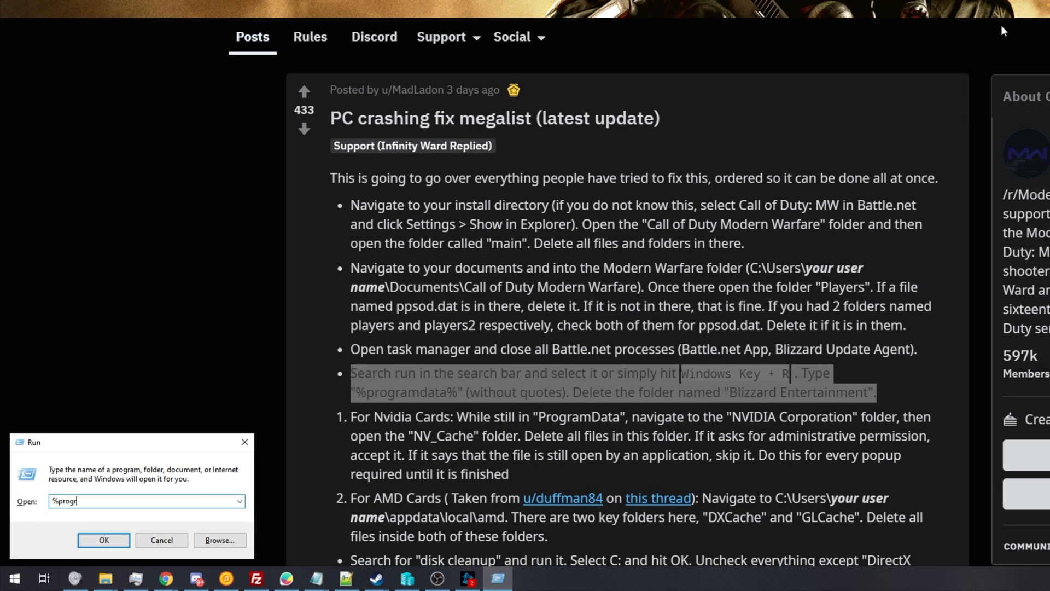
click(103, 540)
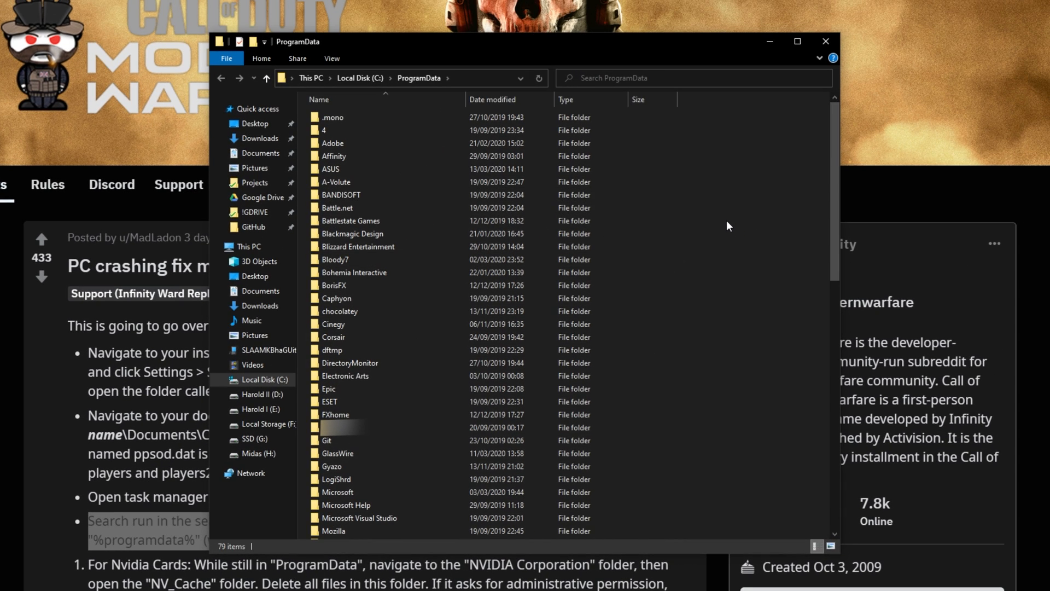
click(359, 246)
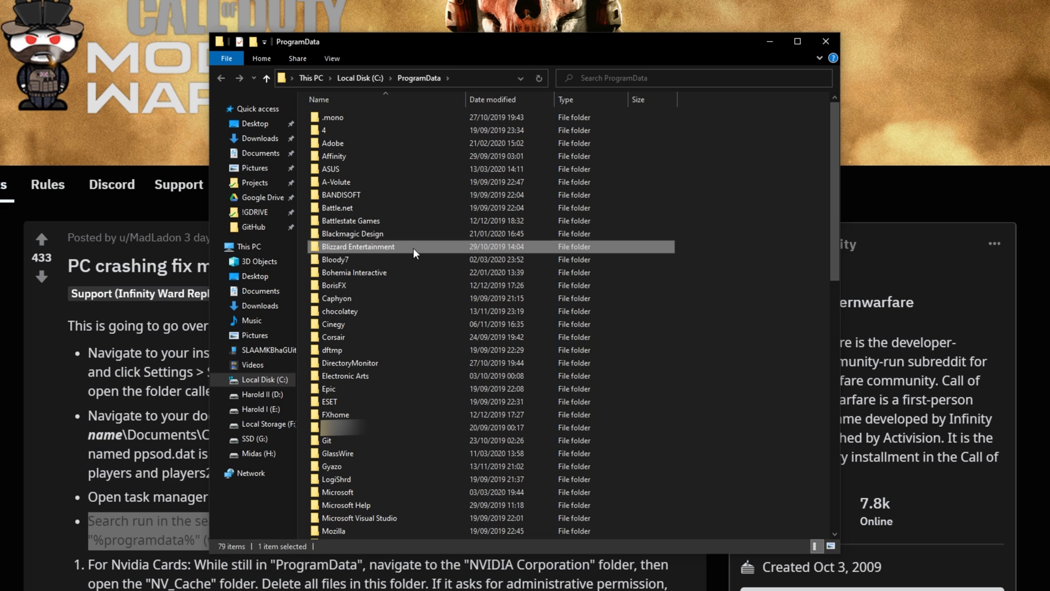
mouse_move(427, 250)
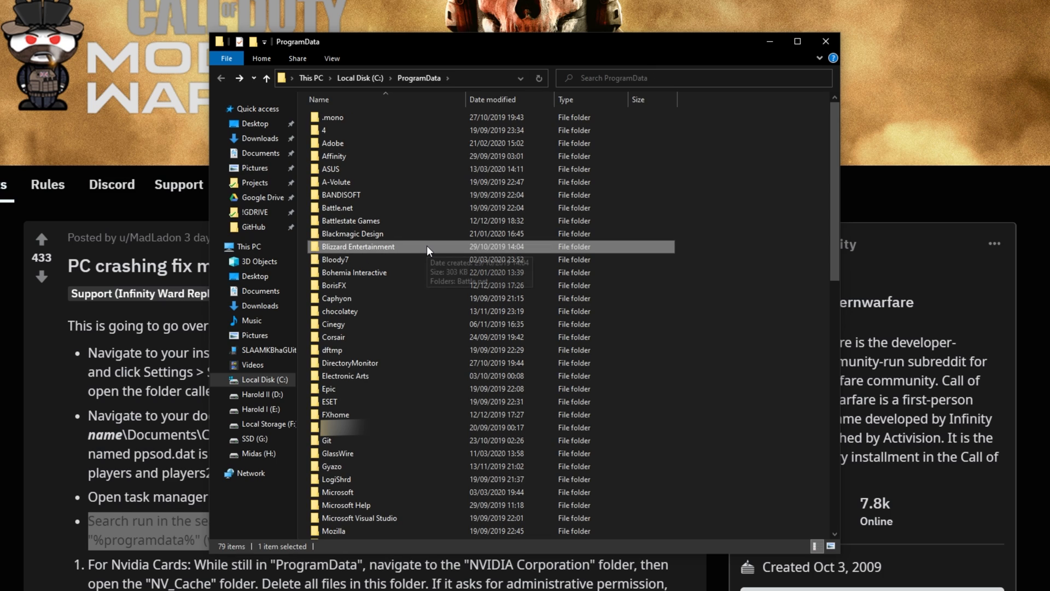
mouse_move(427, 250)
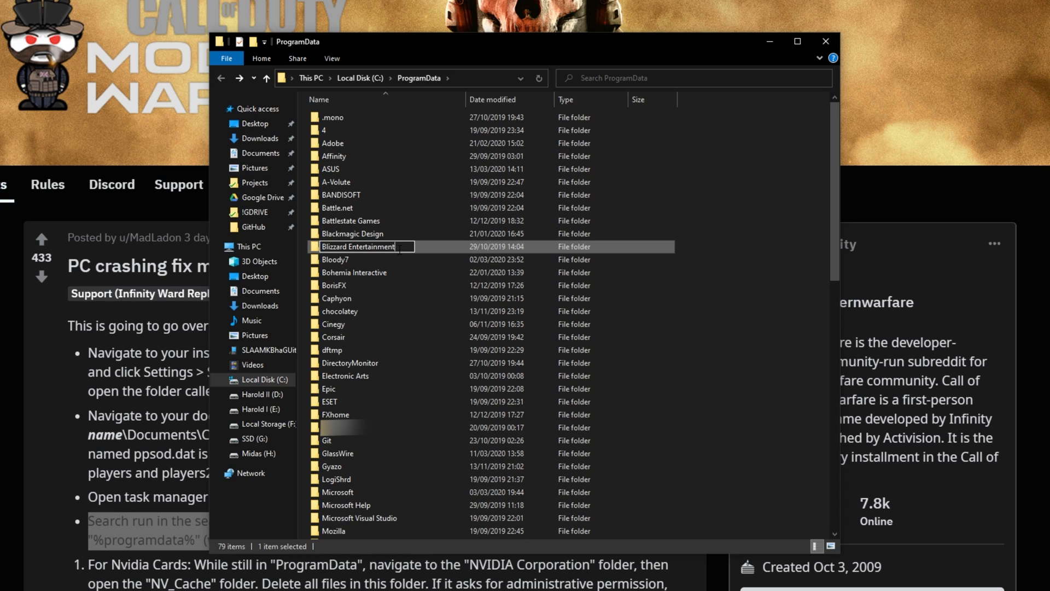
text(1)
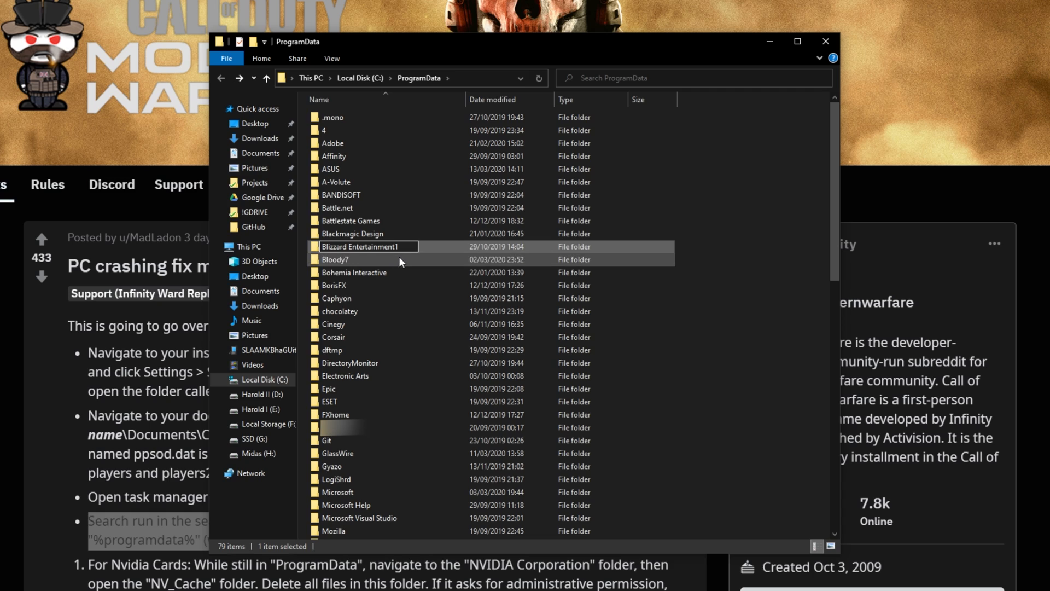
mouse_move(444, 285)
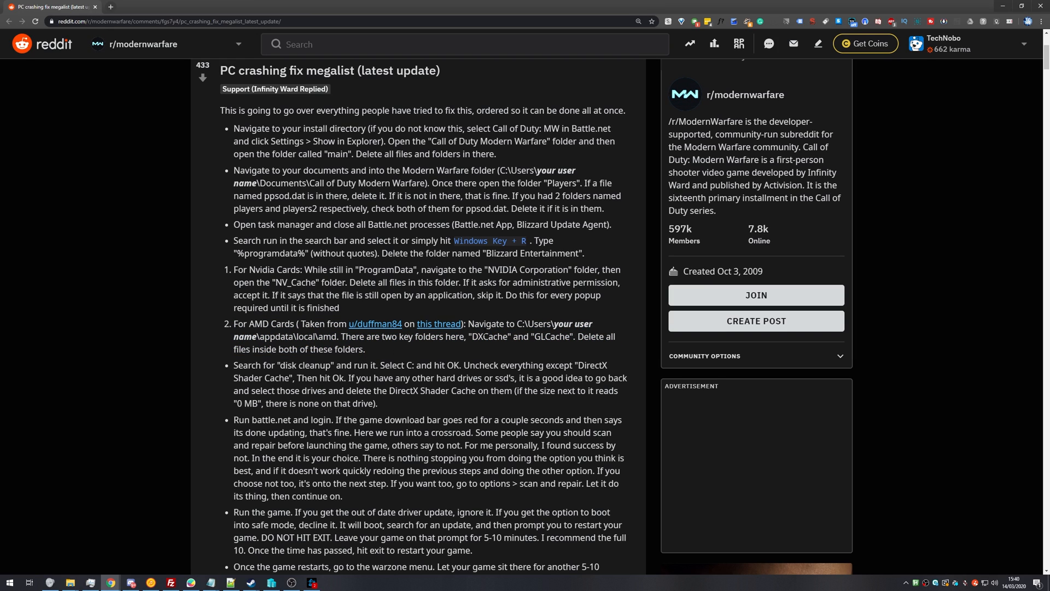
Highlight the guide's NVIDIA cards paragraph about deleting NV_Cache.
drag(233, 269, 340, 308)
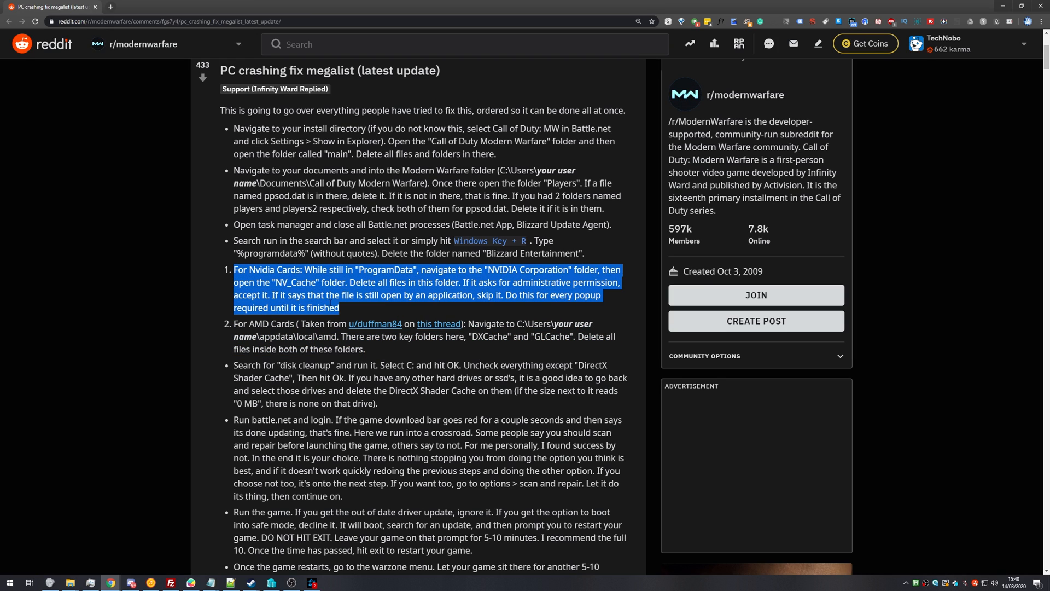
mouse_move(364, 309)
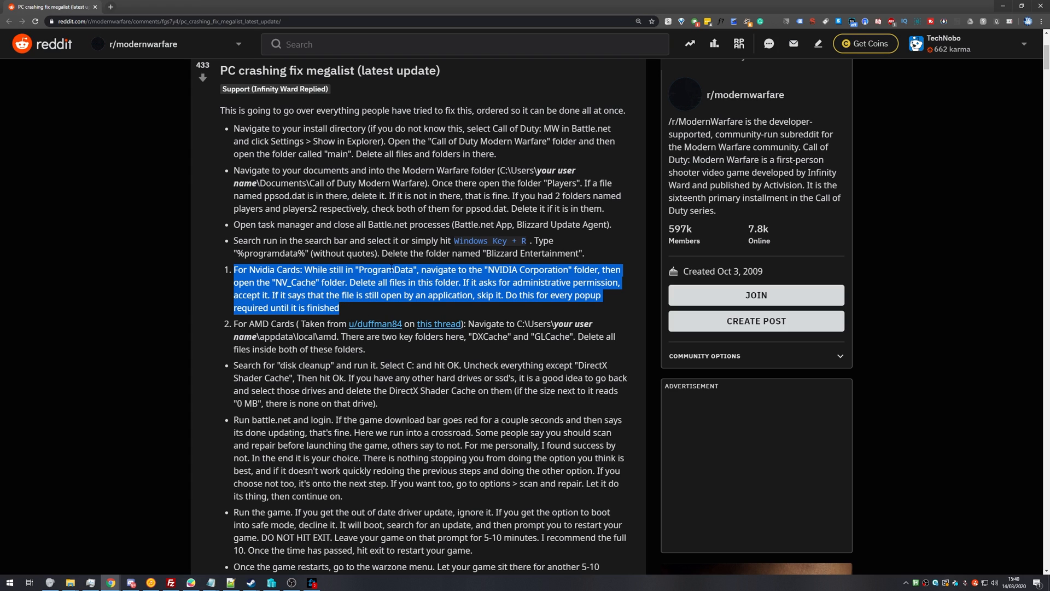
mouse_move(392, 307)
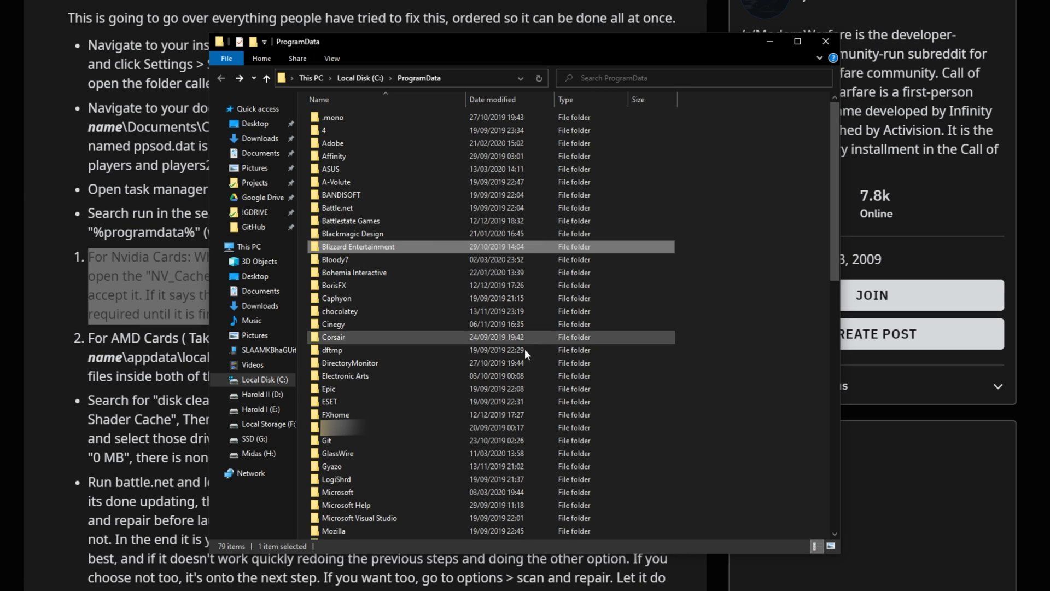
Open NVIDIA Corporation > NV_Cache and review its 644 files totalling 707 MB.
scroll(down, 3)
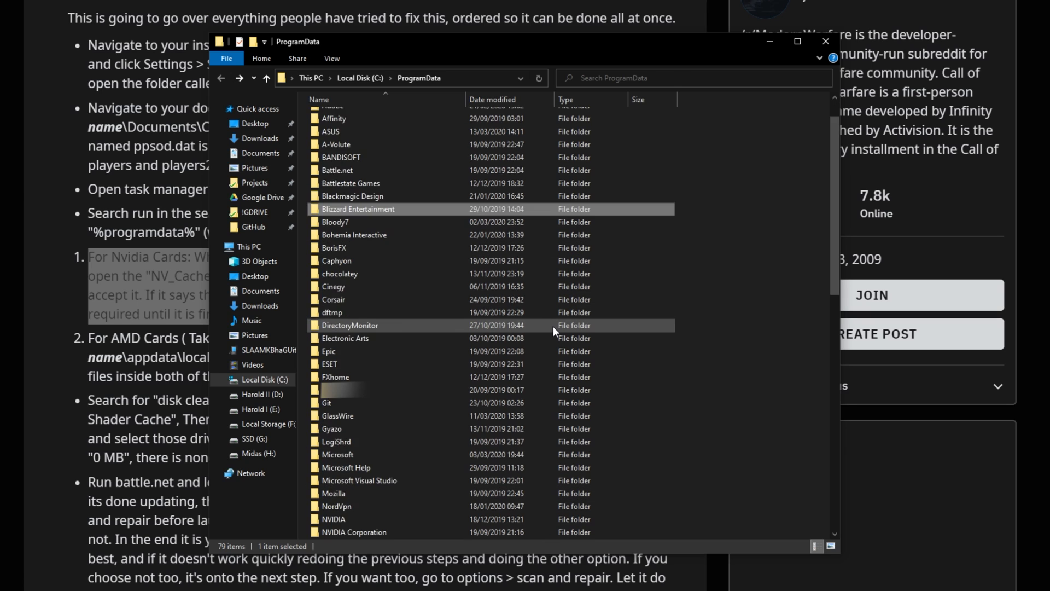
double_click(360, 532)
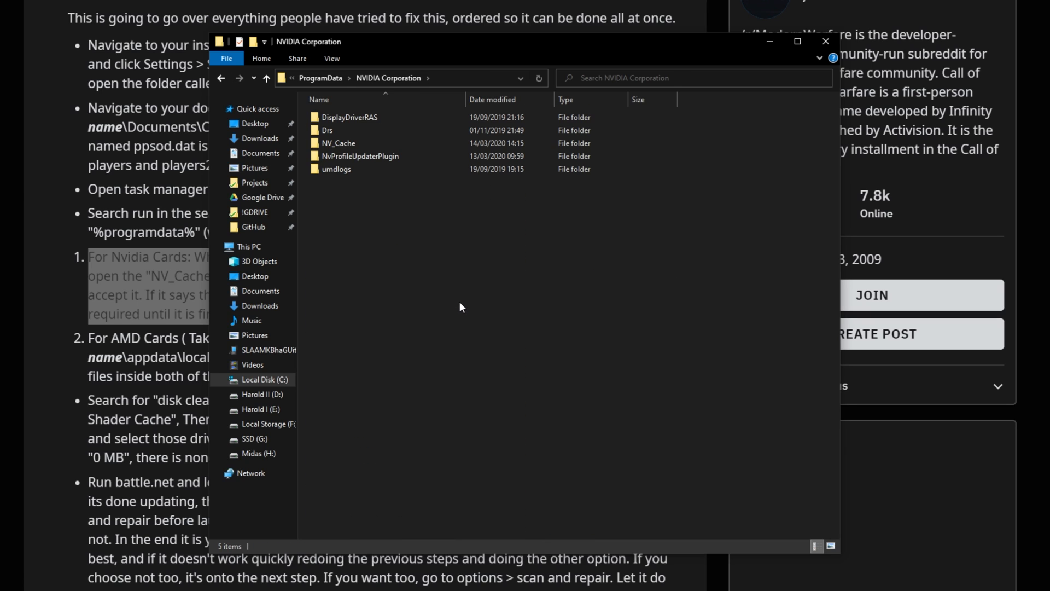
click(338, 143)
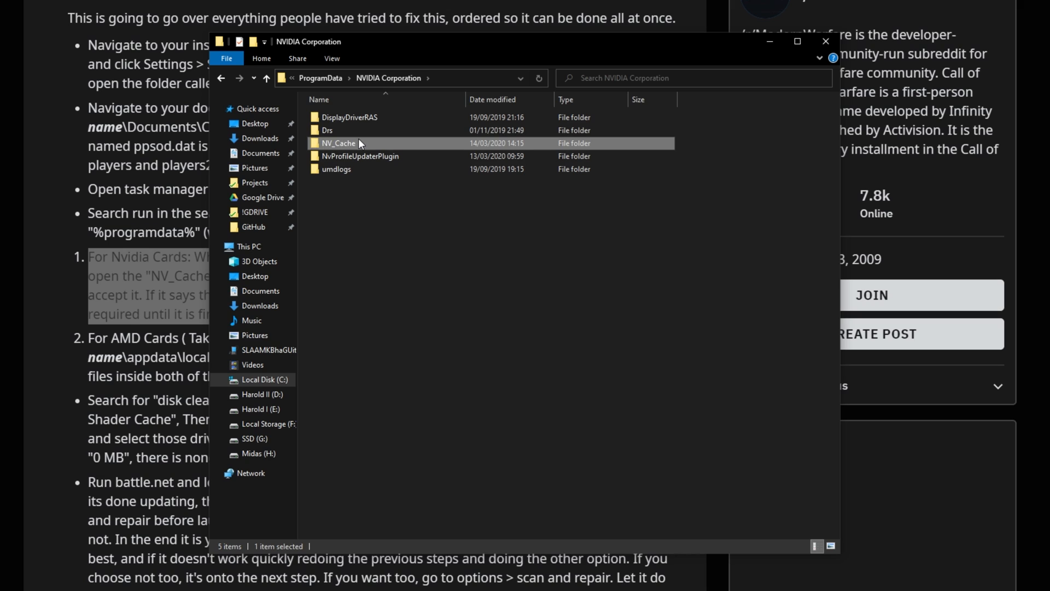
double_click(338, 142)
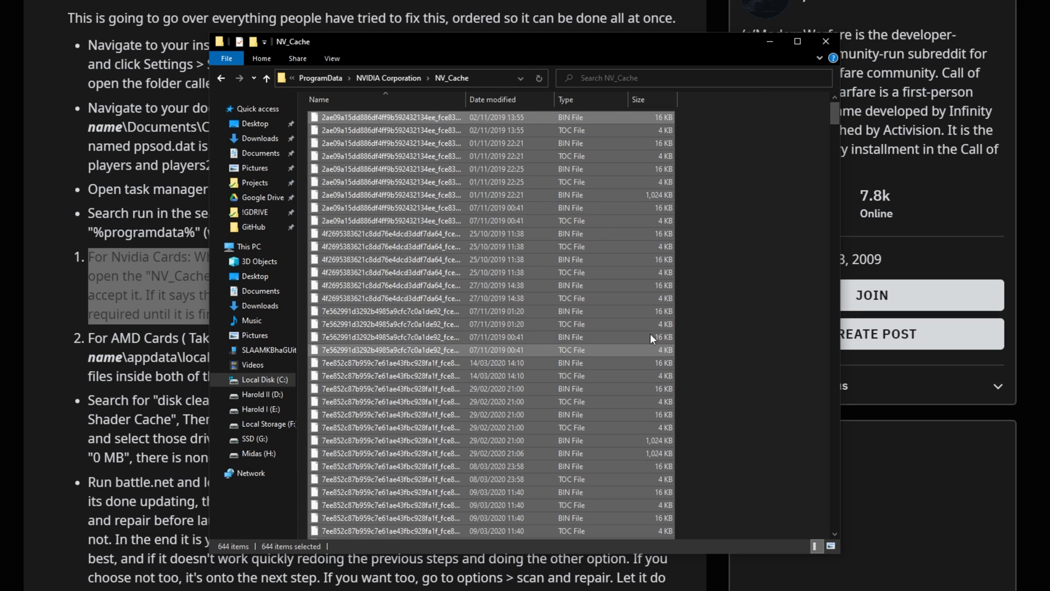
scroll(down, 3)
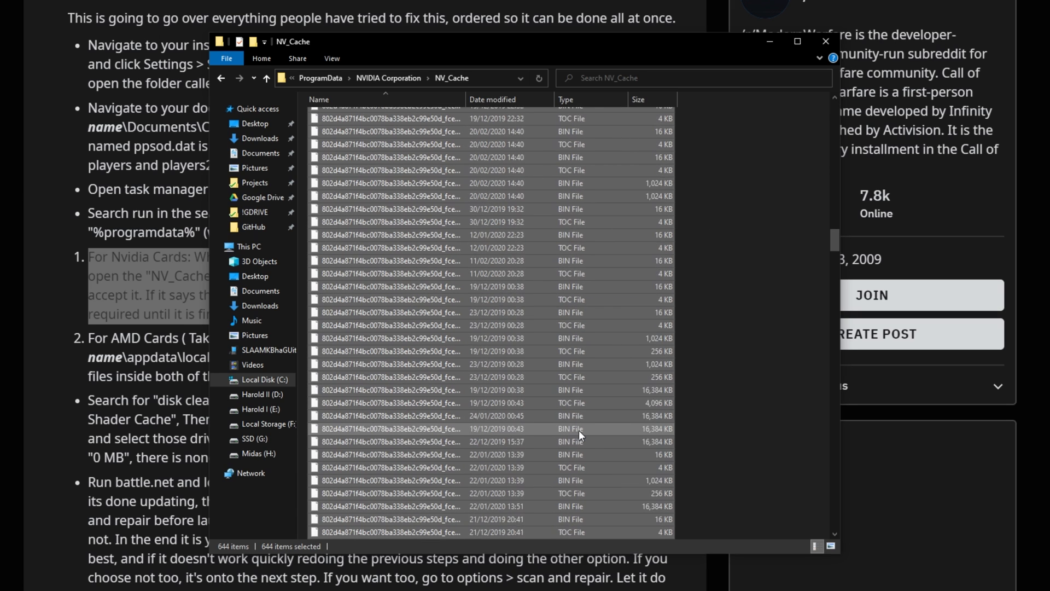
scroll(down, 3)
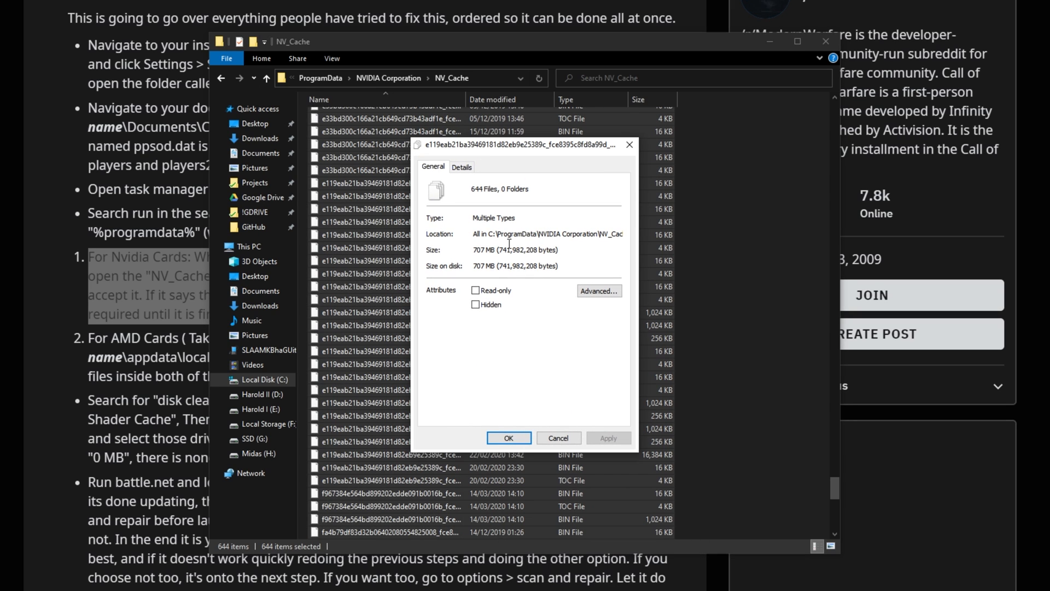
mouse_move(628, 145)
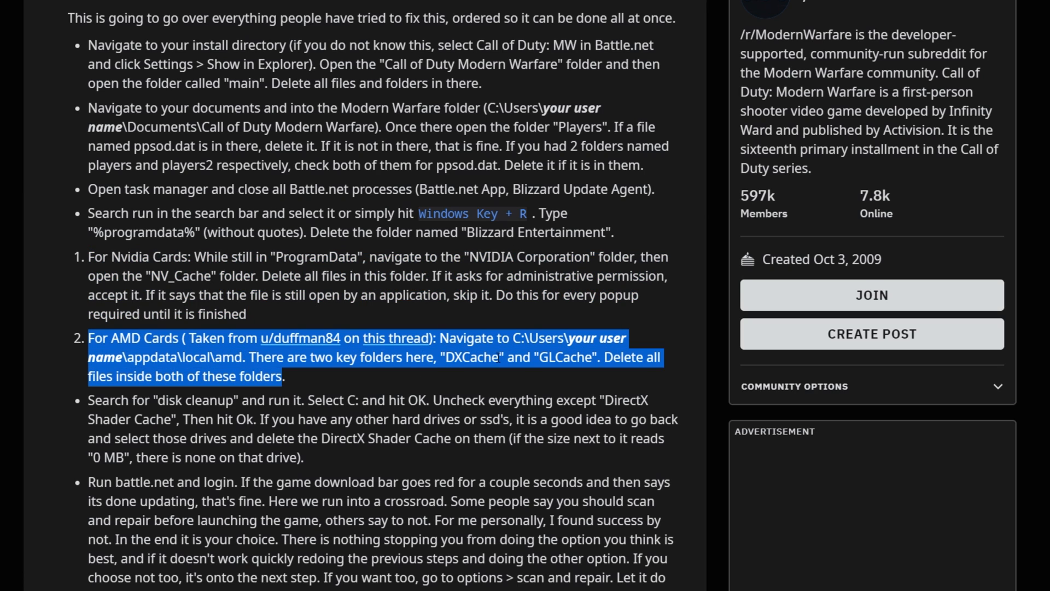
Highlight "DXCache", "GLCache" and then the whole AMD cards paragraph.
double_click(472, 357)
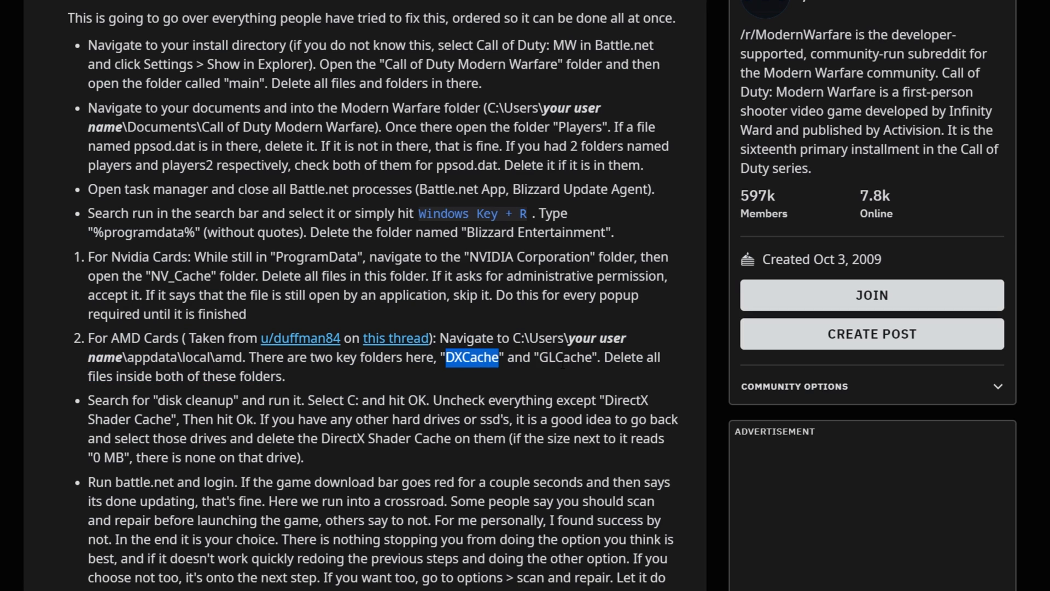
double_click(566, 357)
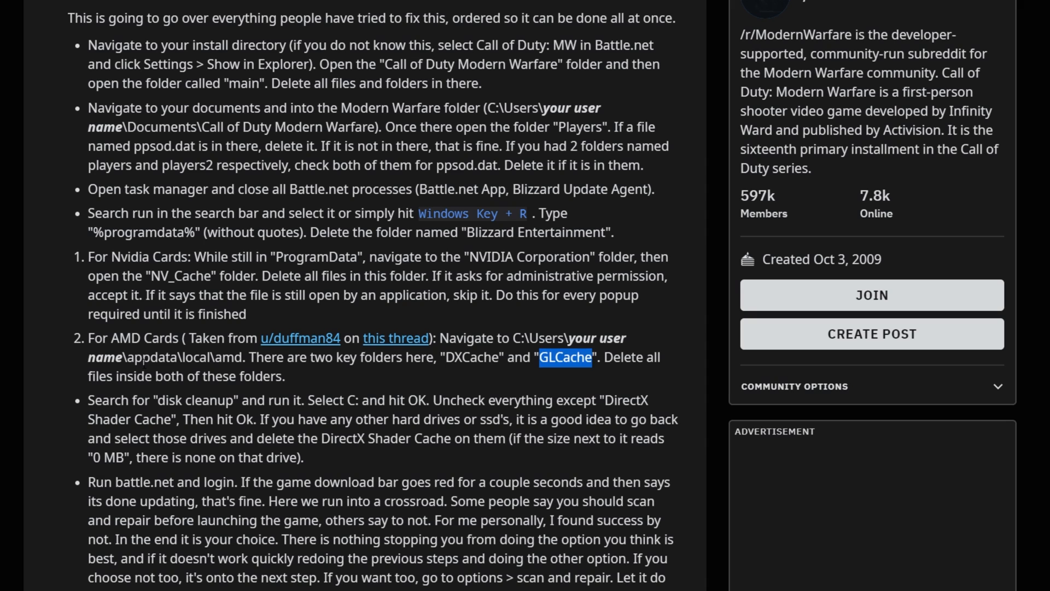
double_click(159, 357)
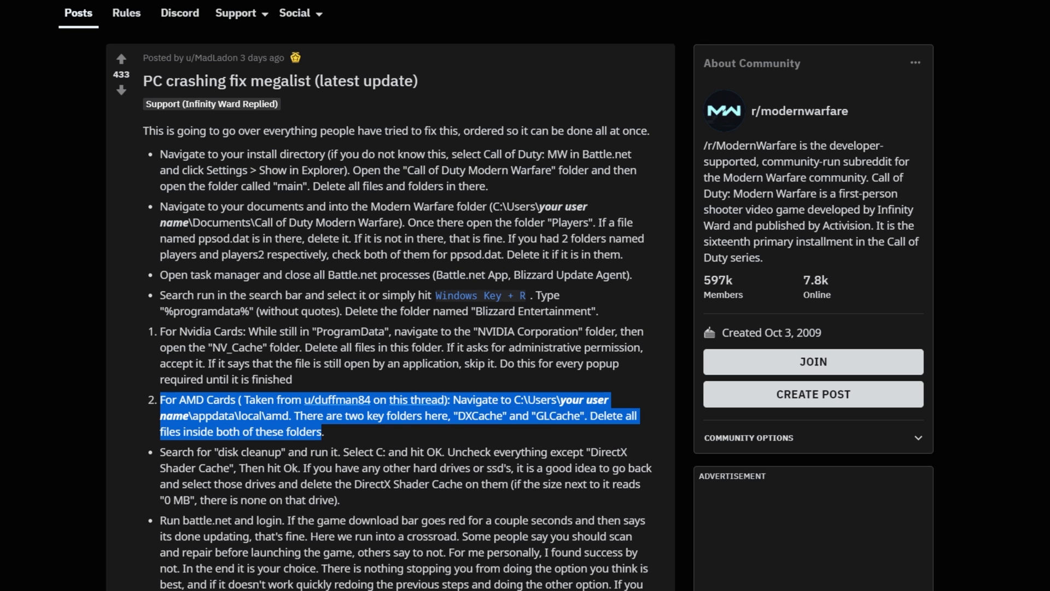
mouse_move(461, 448)
text(%)
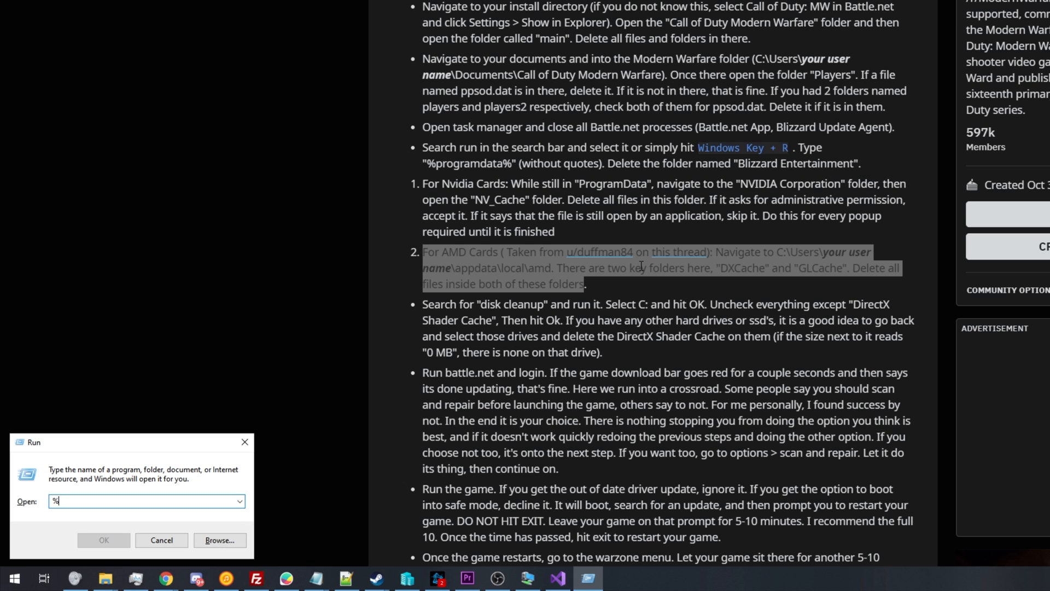
Use %localappdata% to reach AppData and open the Local folder.
text(localappdata)
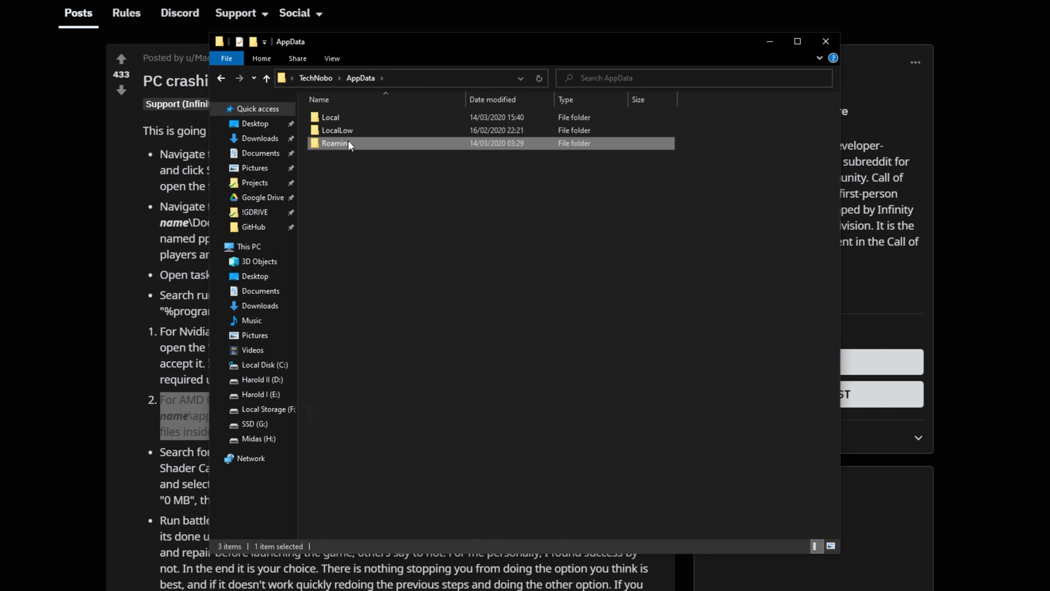
double_click(333, 142)
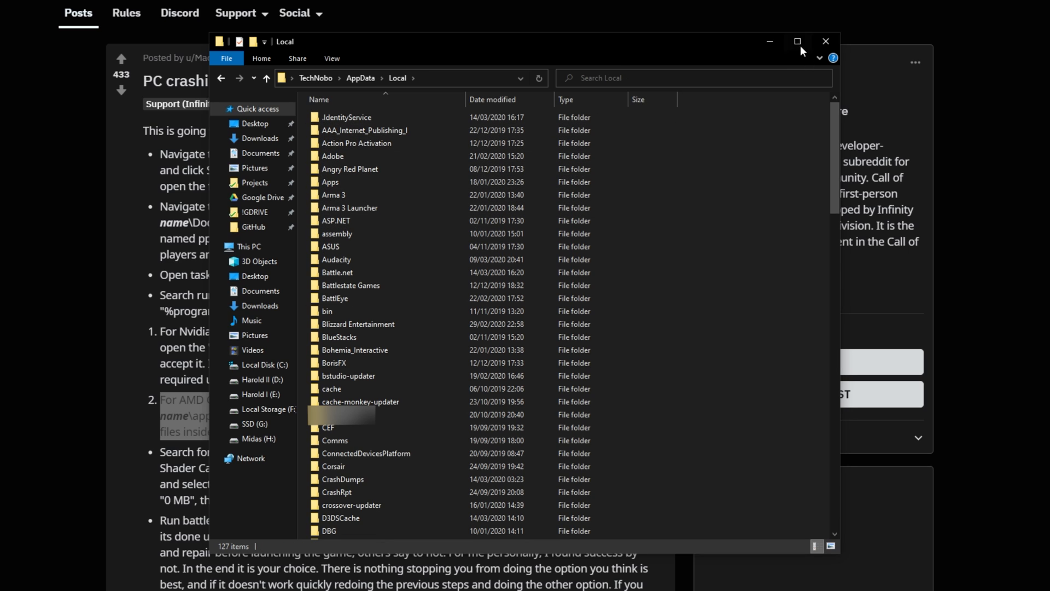
click(825, 41)
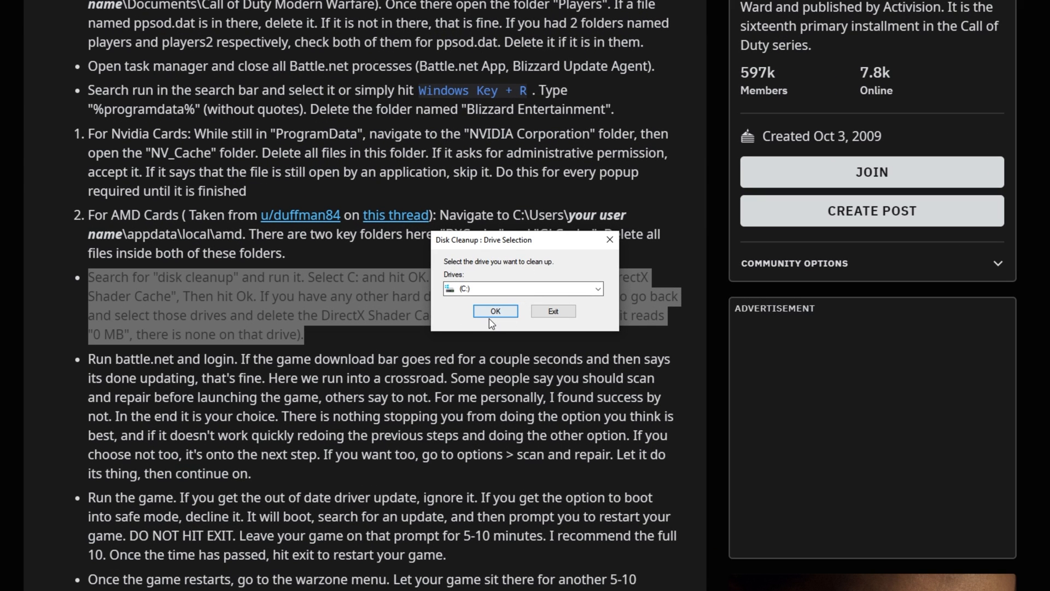
Clean drive C: with only DirectX Shader Cache (6.48 MB) ticked, then close Disk Cleanup.
click(495, 311)
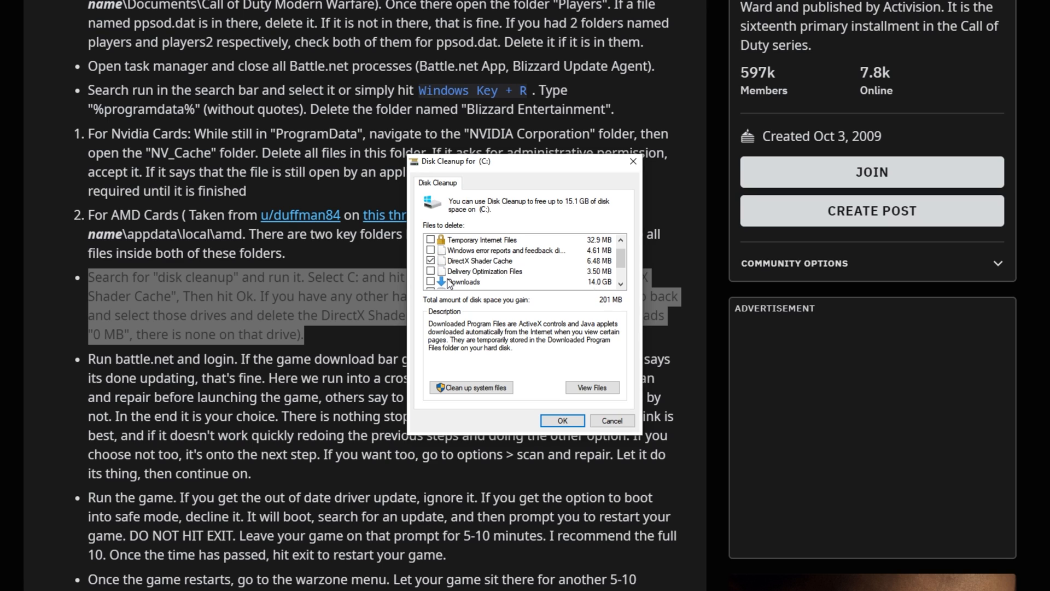
click(431, 282)
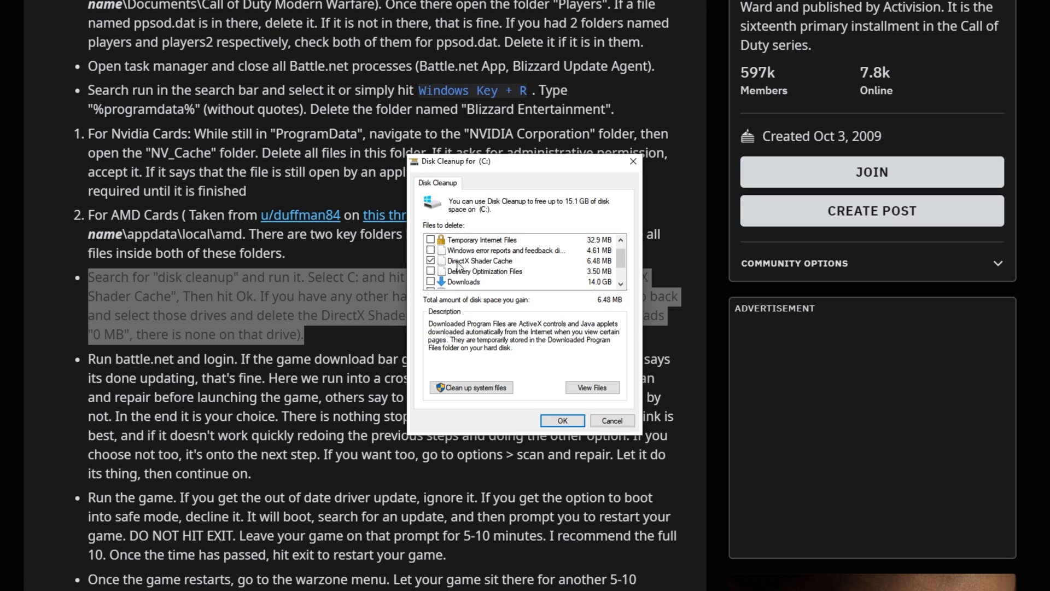
click(479, 261)
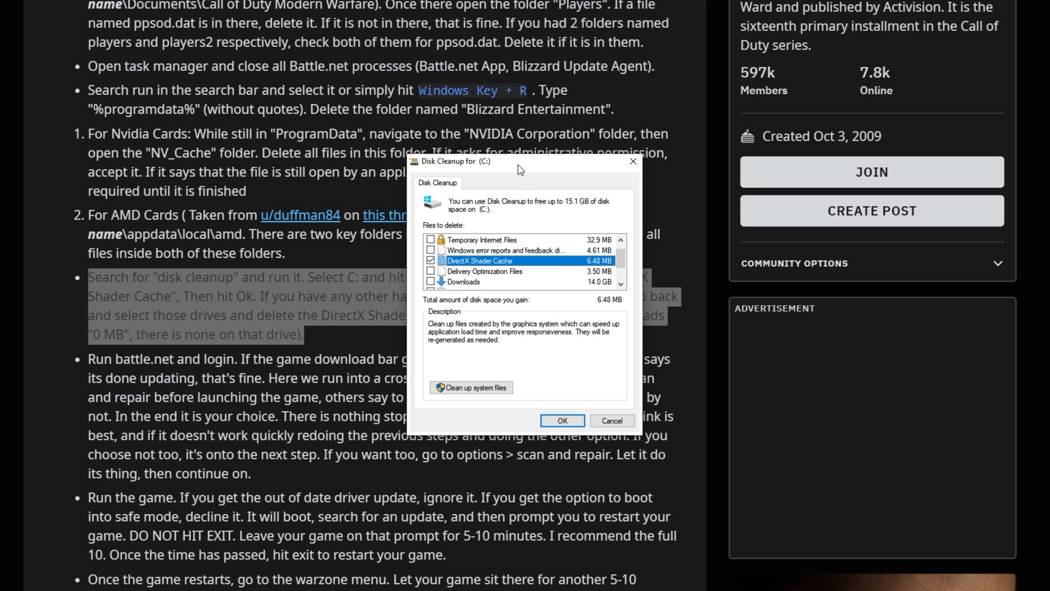
mouse_move(633, 162)
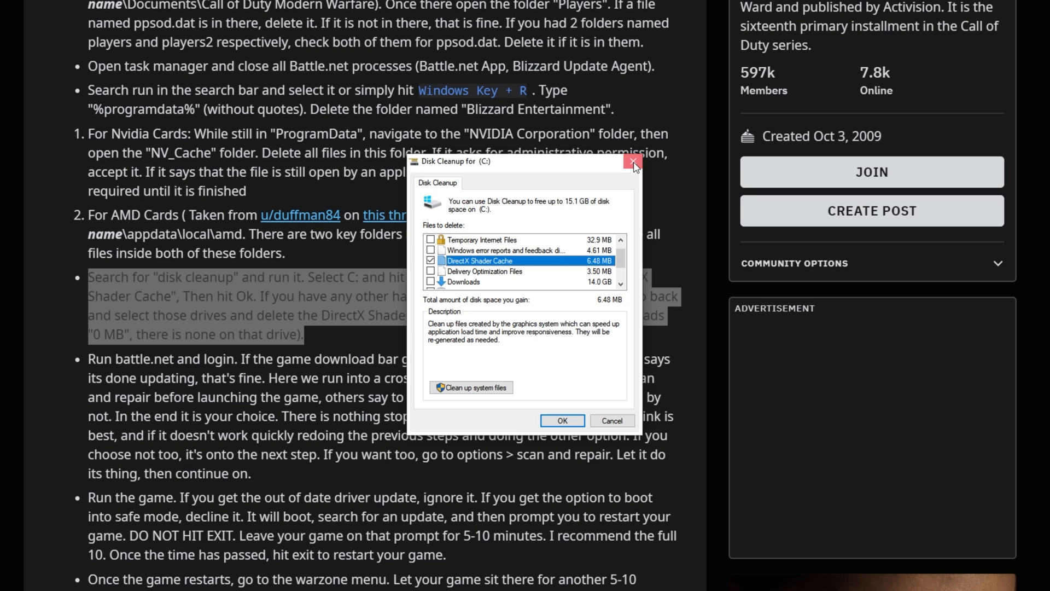
click(631, 161)
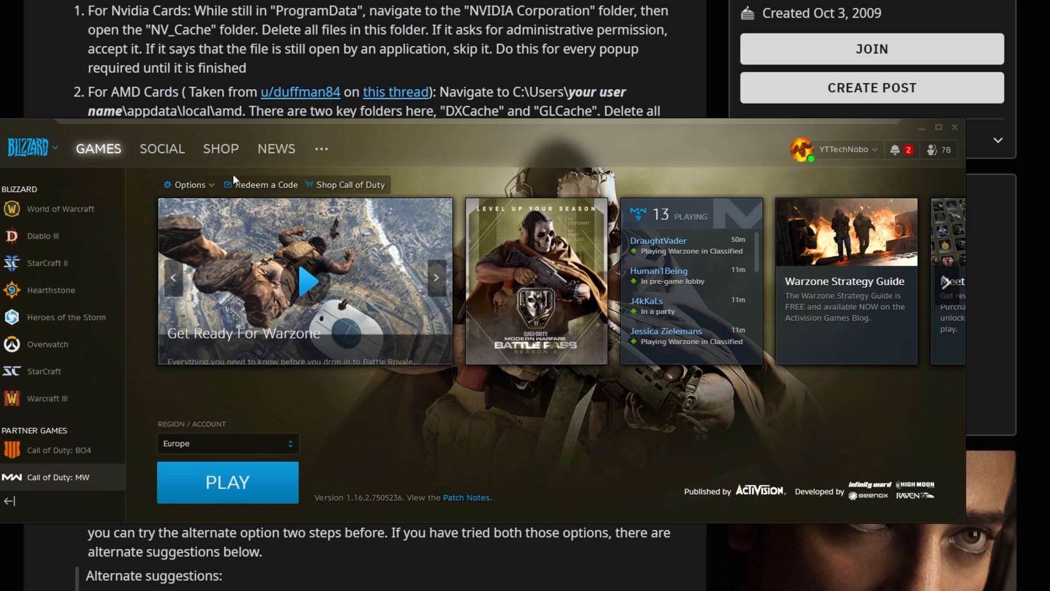
Select Call of Duty: MW in the Battle.net games list.
click(190, 184)
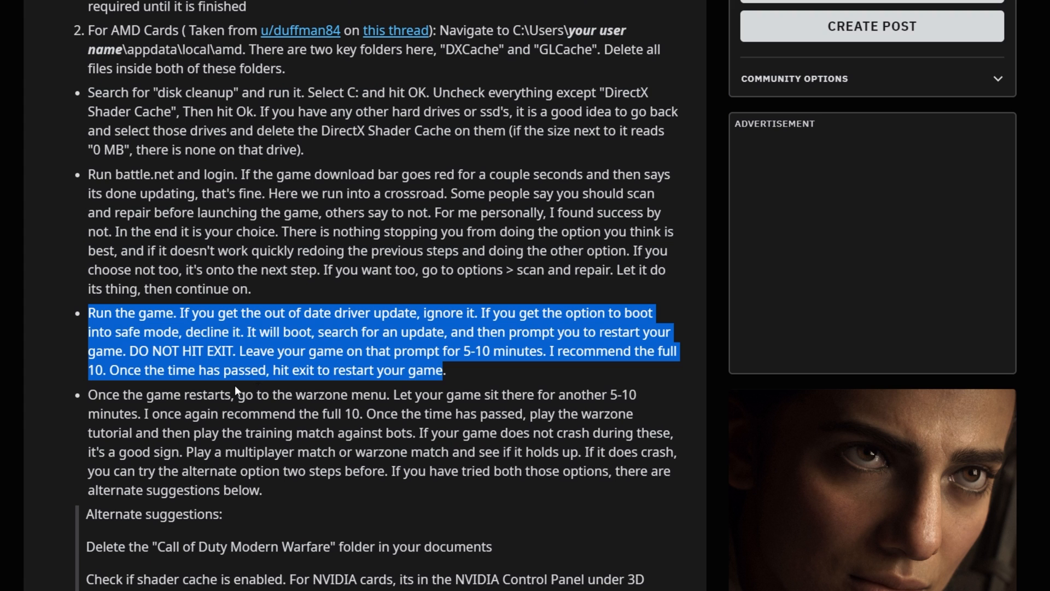
mouse_move(391, 310)
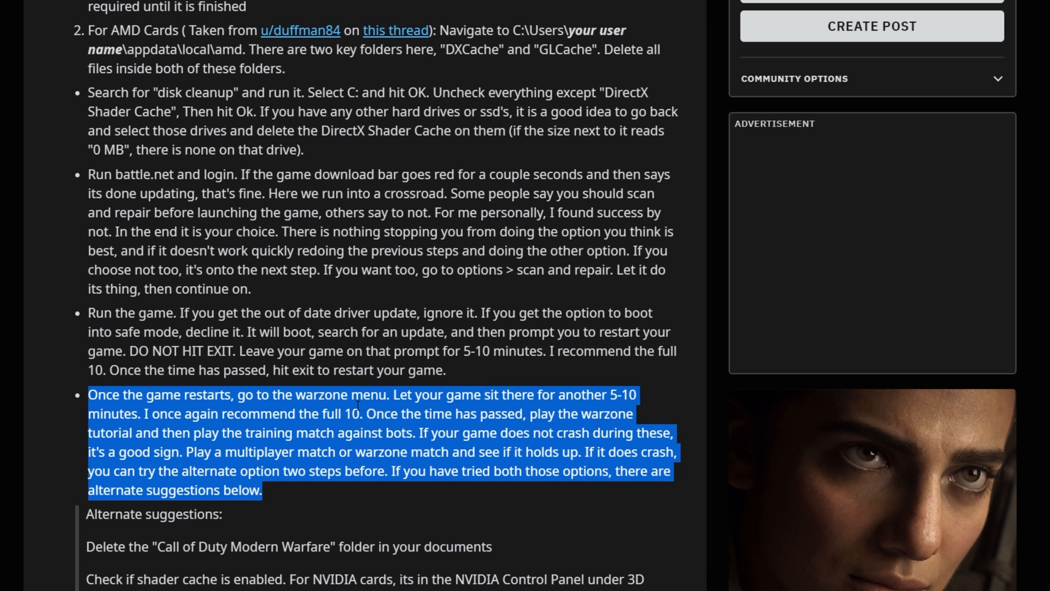
mouse_move(588, 545)
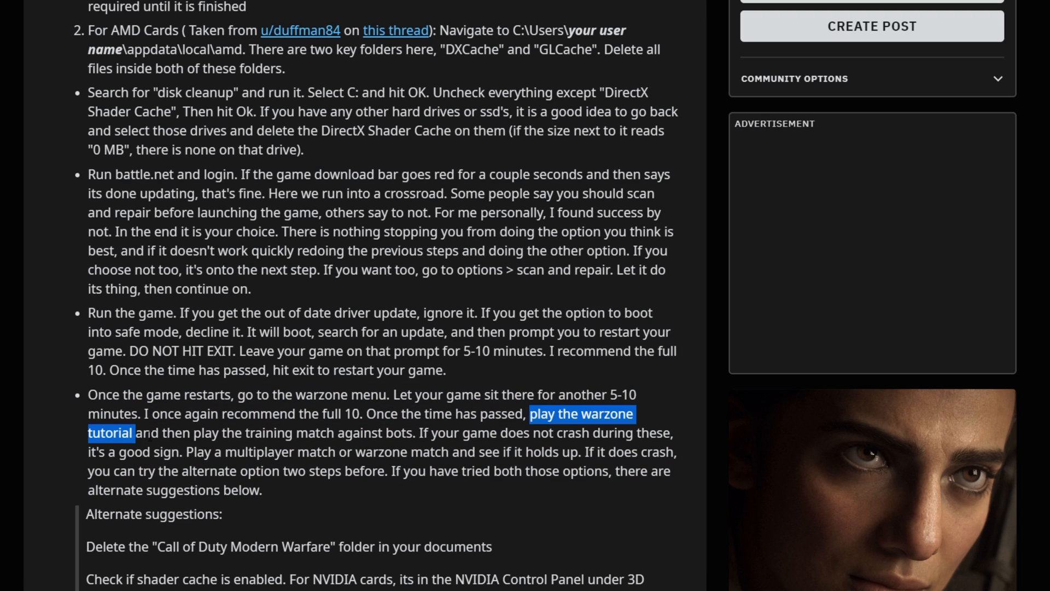
drag(132, 432, 375, 432)
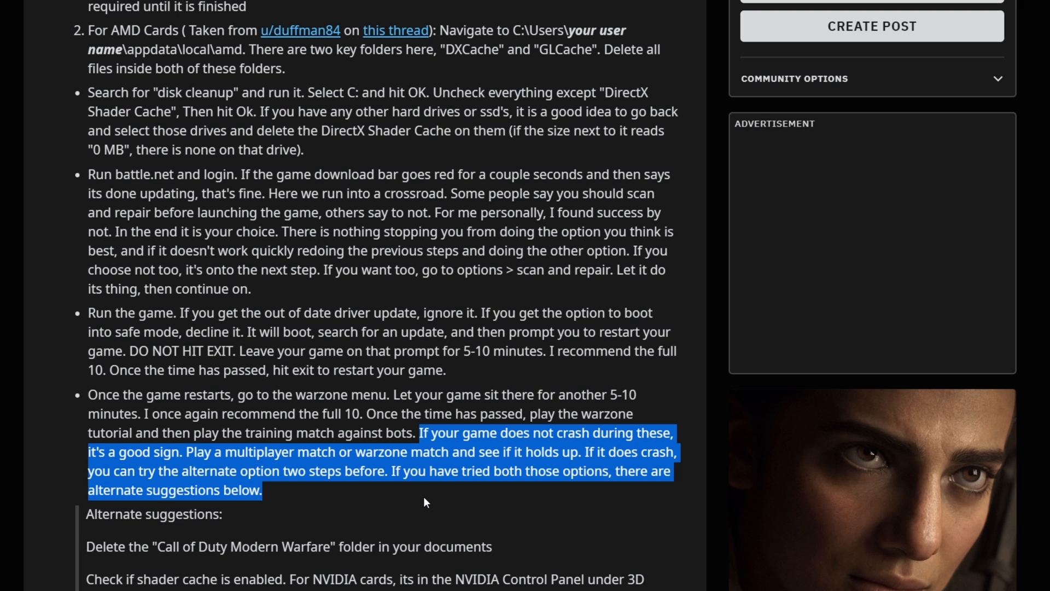
scroll(down, 3)
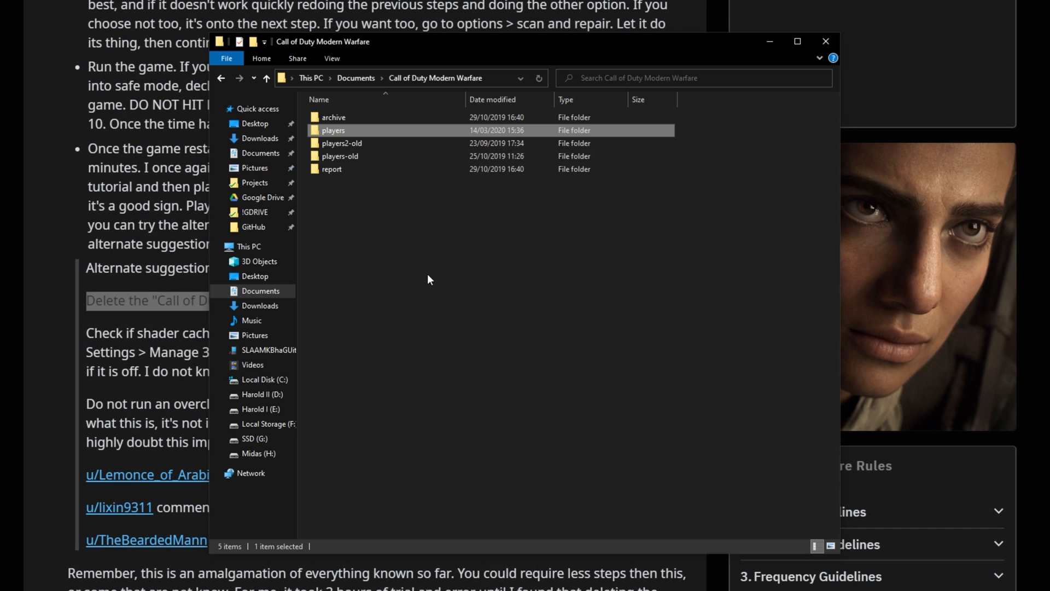
mouse_move(355, 134)
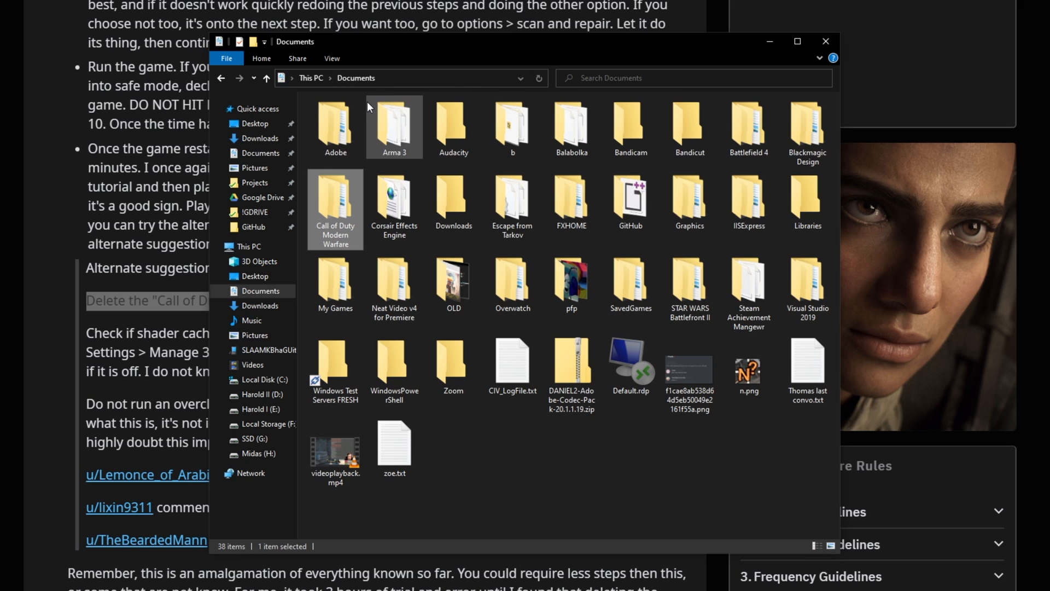
mouse_move(332, 209)
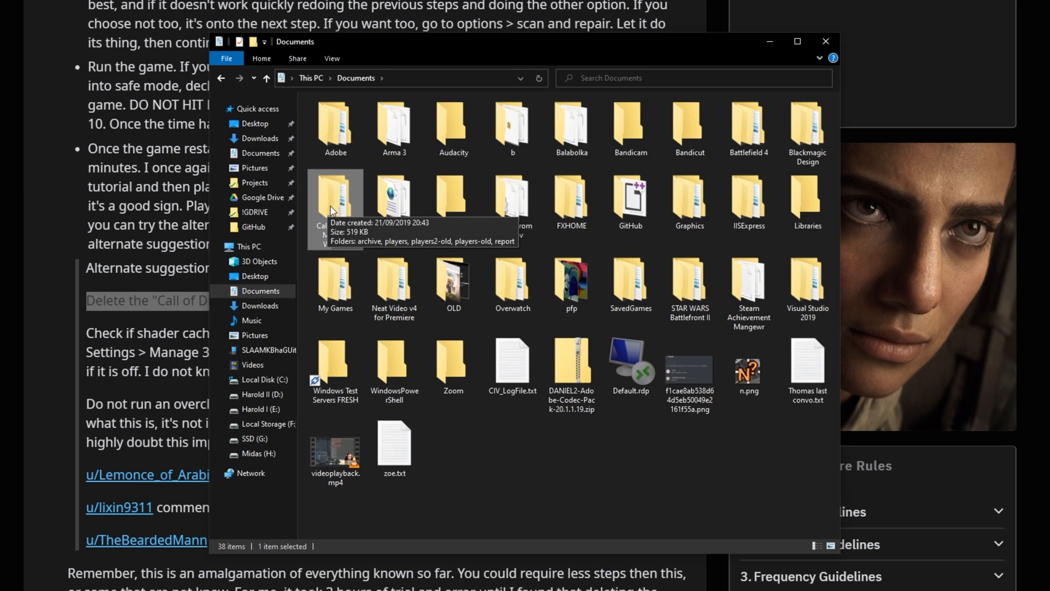
double_click(335, 197)
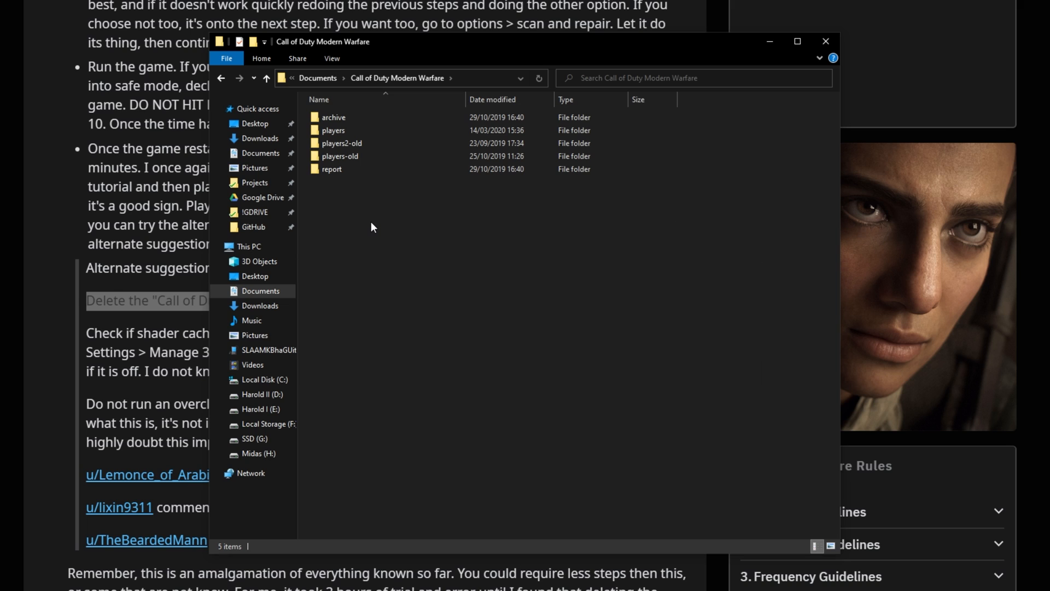
mouse_move(567, 215)
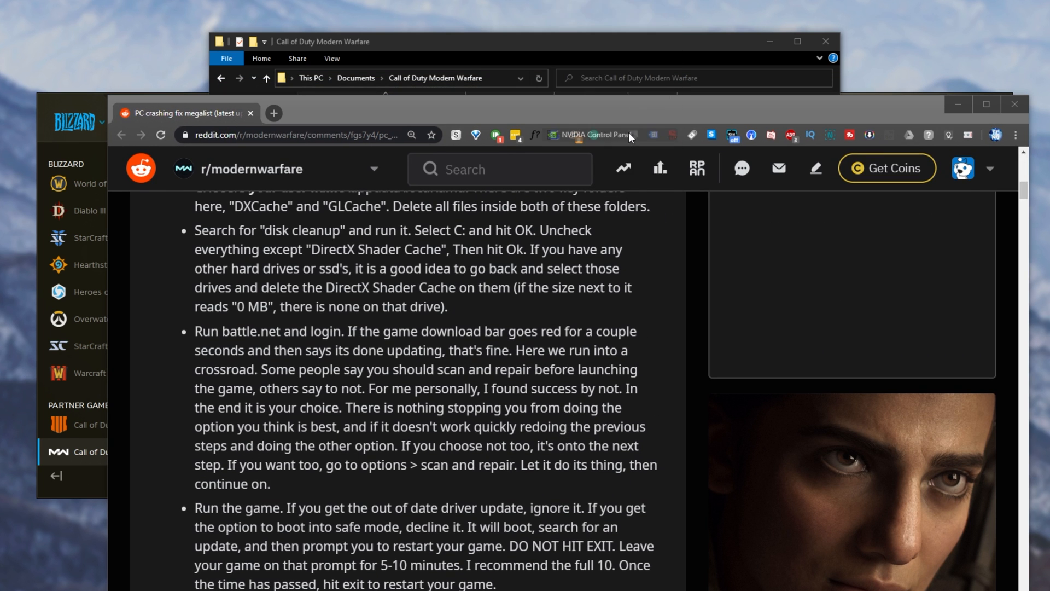
Change Shader Cache from On to Off under Manage 3D settings' Global Settings.
click(554, 135)
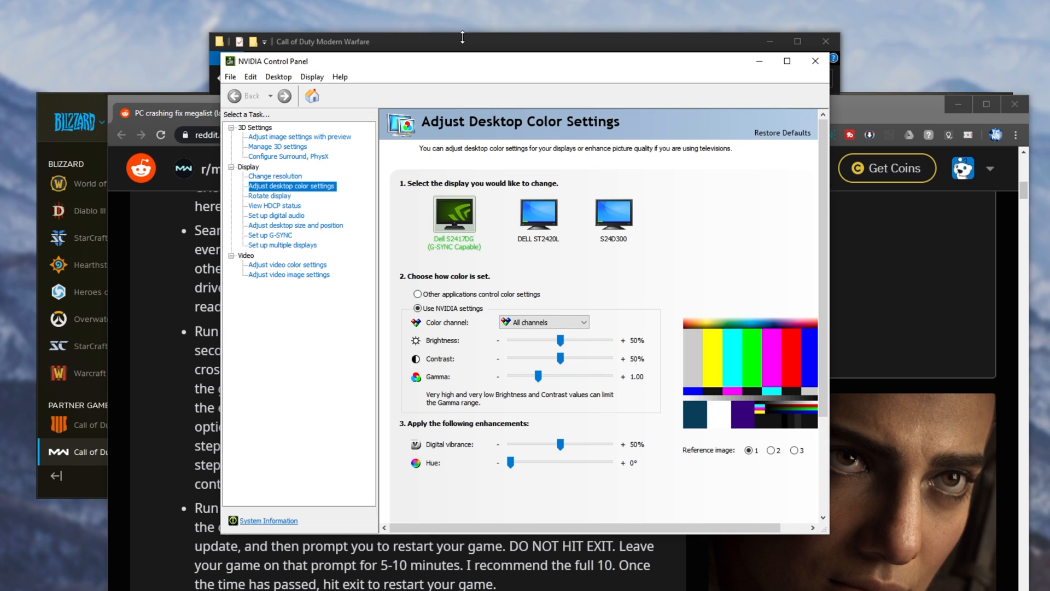
mouse_move(275, 147)
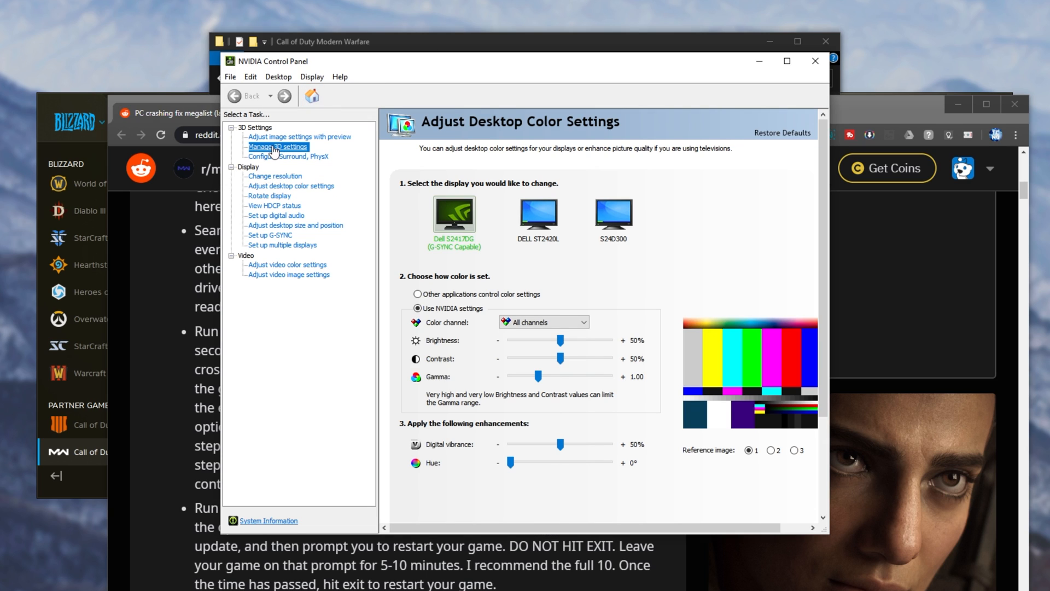
click(277, 146)
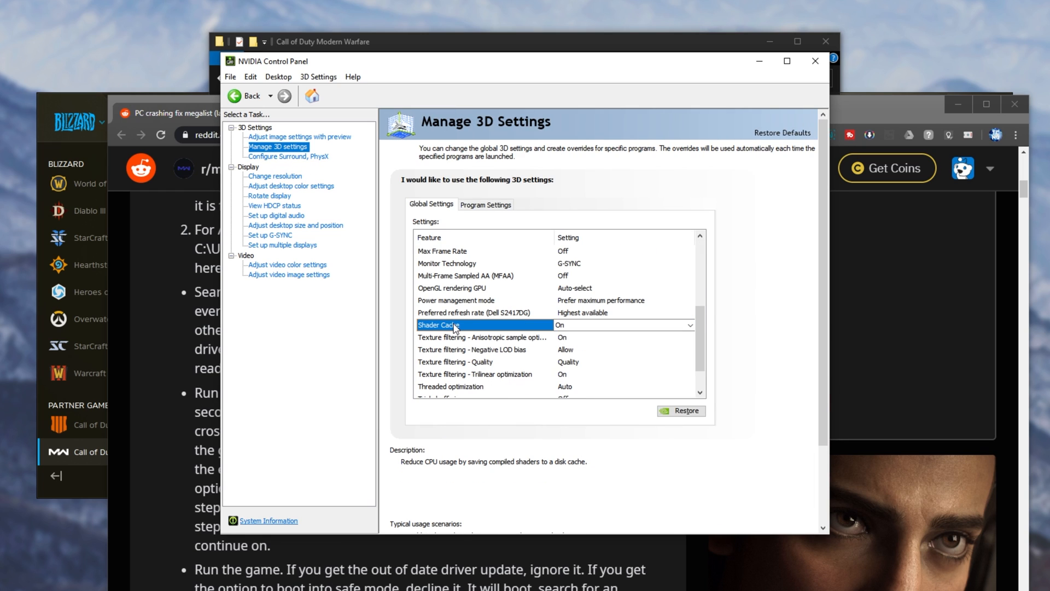
click(691, 325)
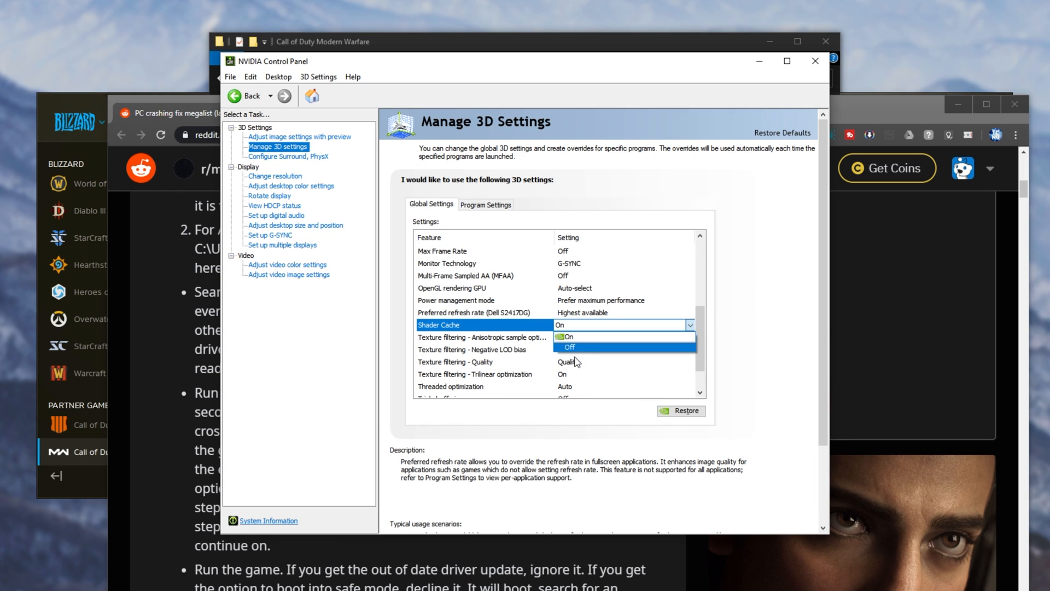
click(568, 347)
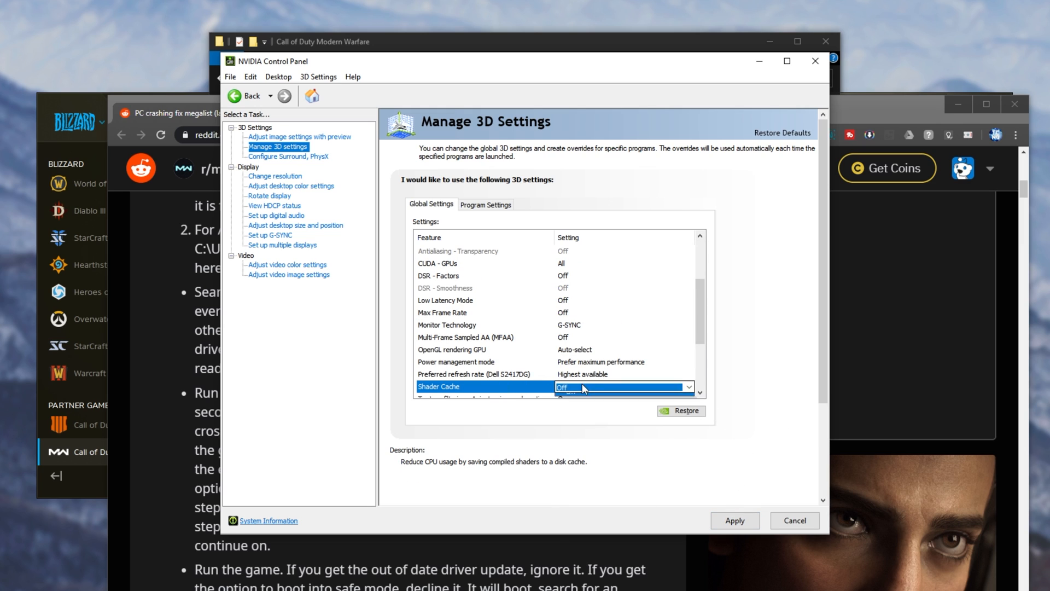
click(584, 386)
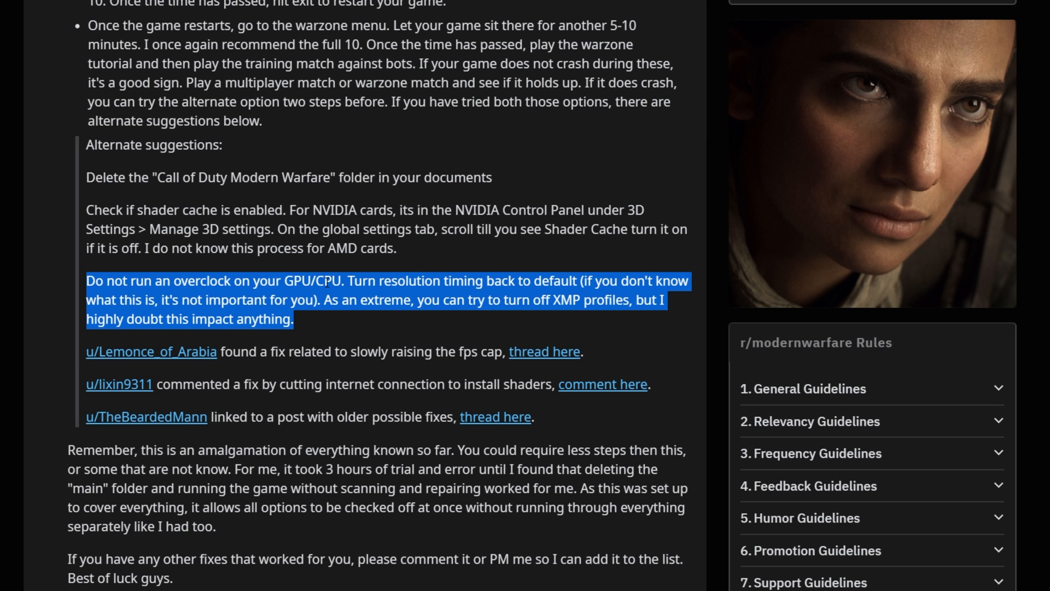
mouse_move(276, 273)
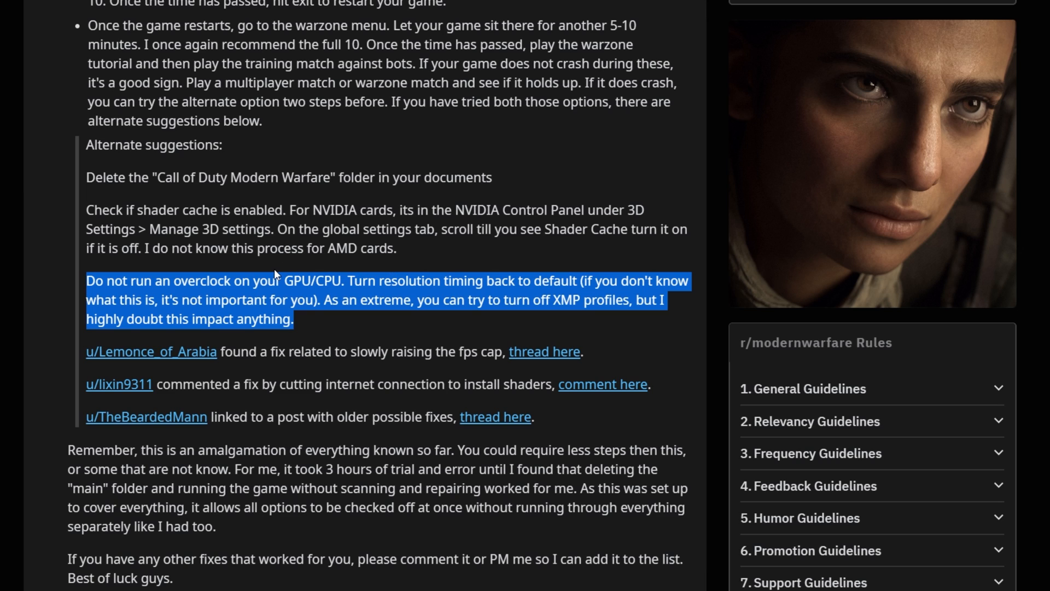
drag(350, 280, 575, 280)
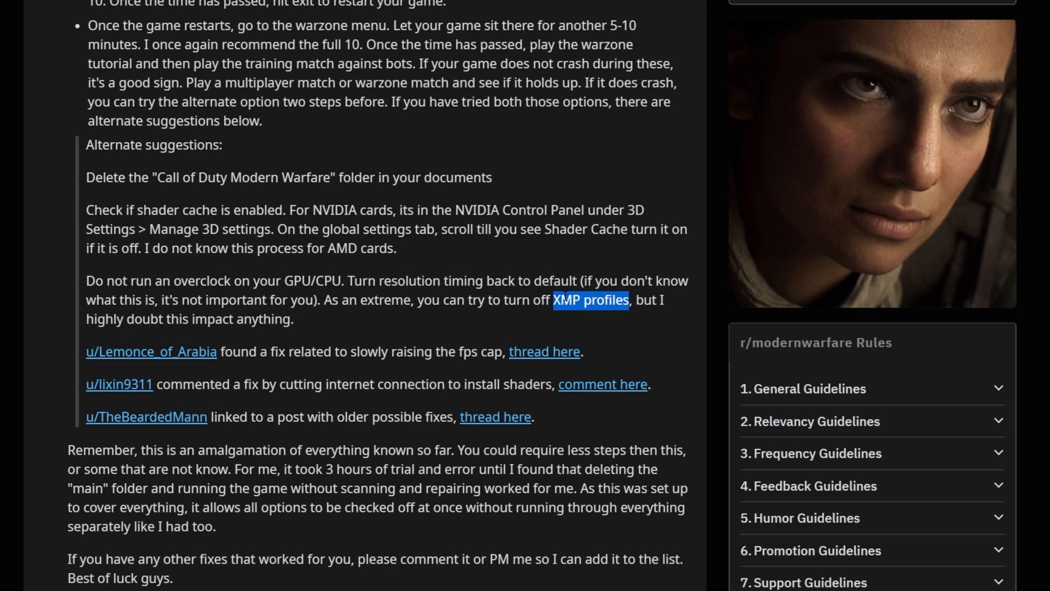
mouse_move(341, 326)
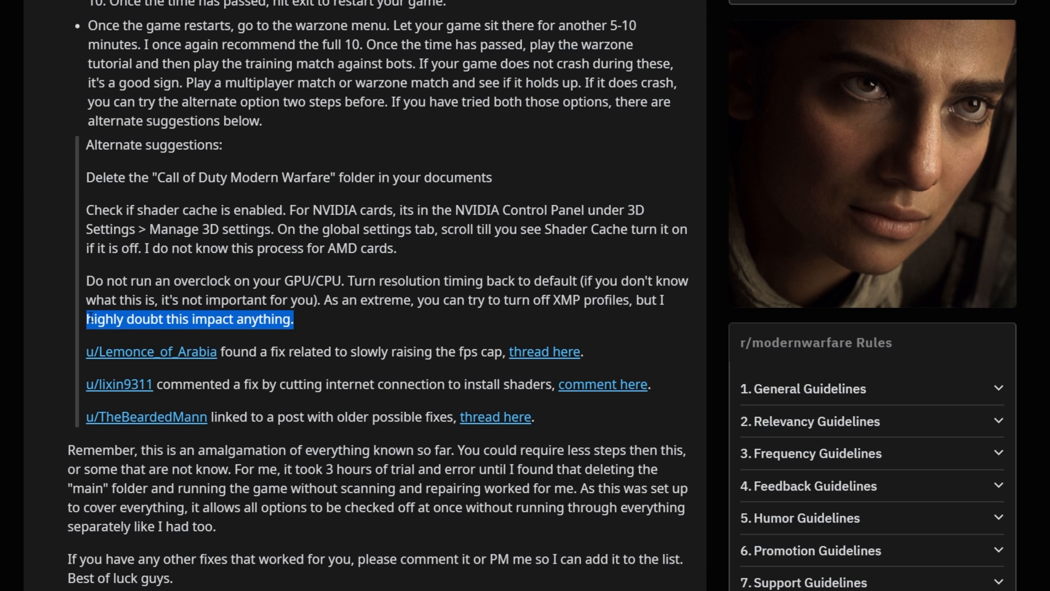
scroll(up, 3)
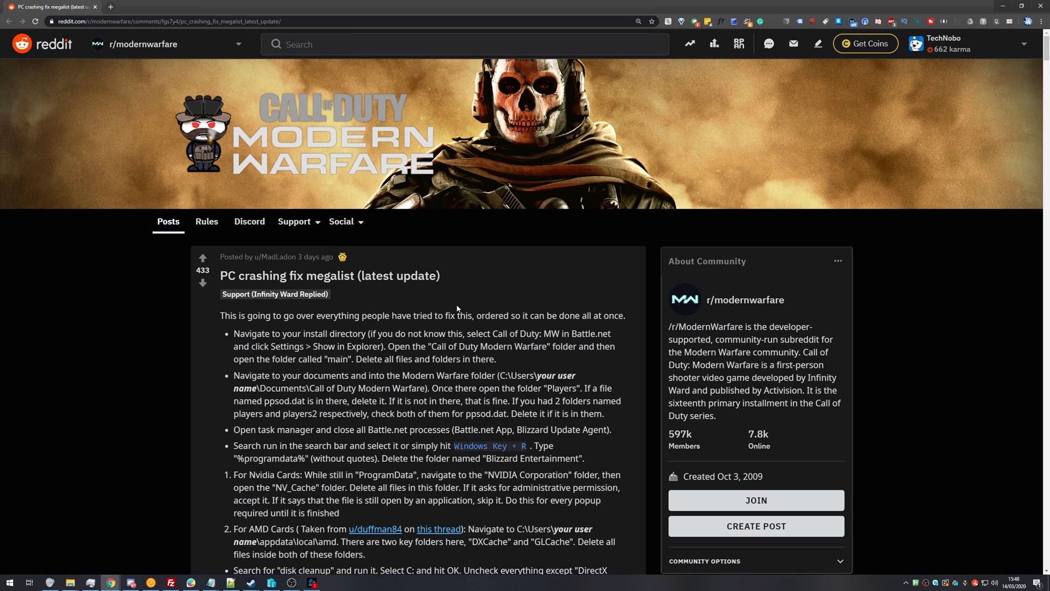
mouse_move(459, 309)
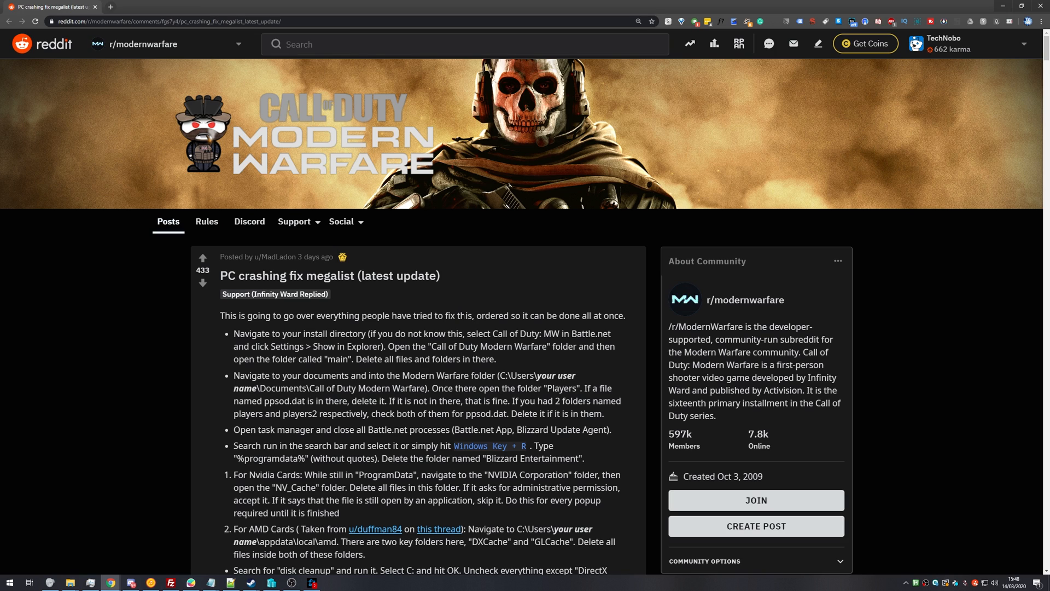
scroll(down, 3)
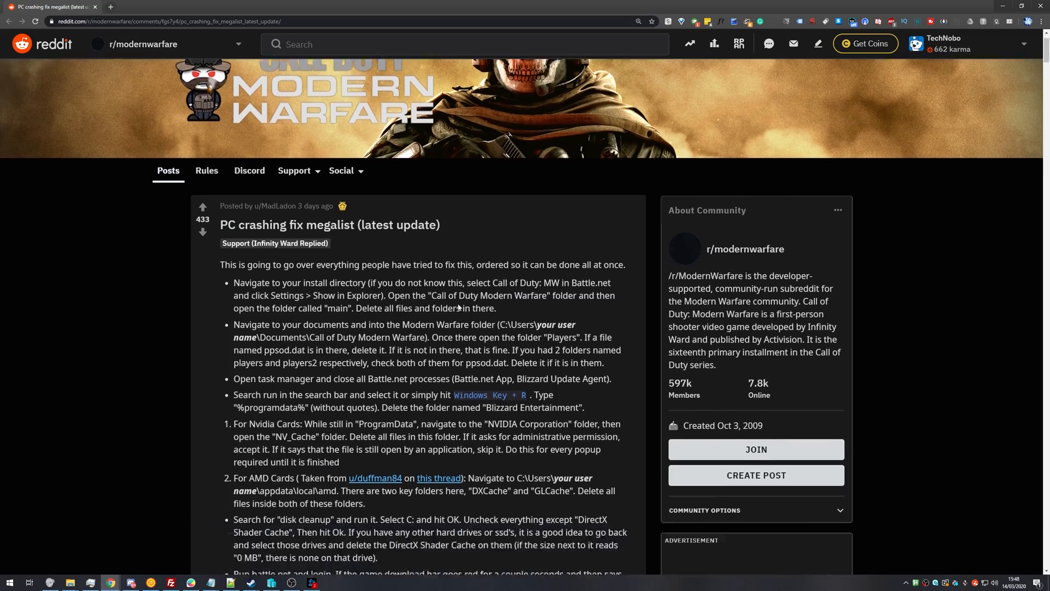
scroll(down, 3)
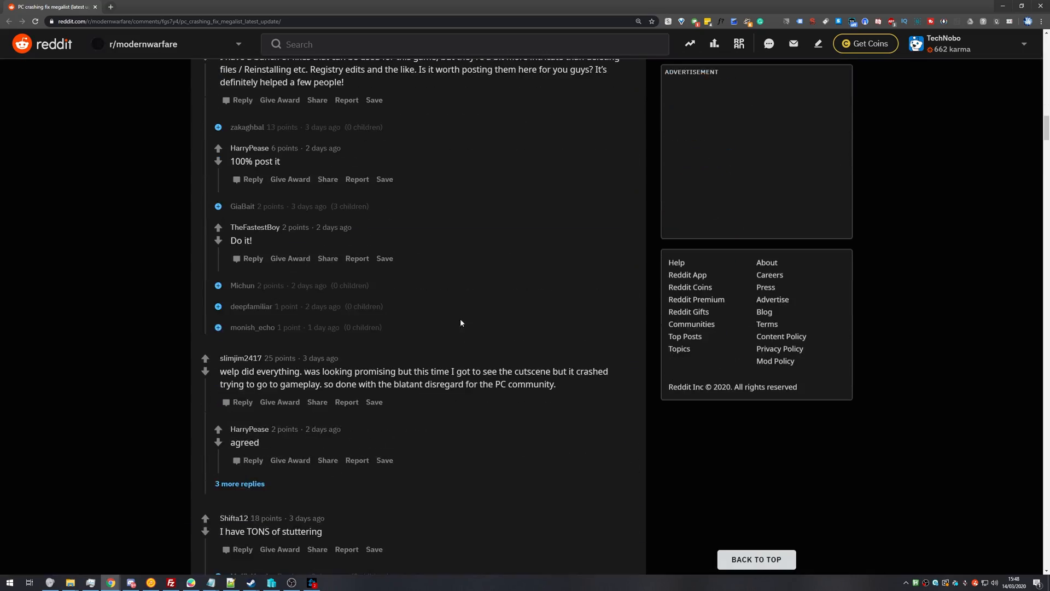